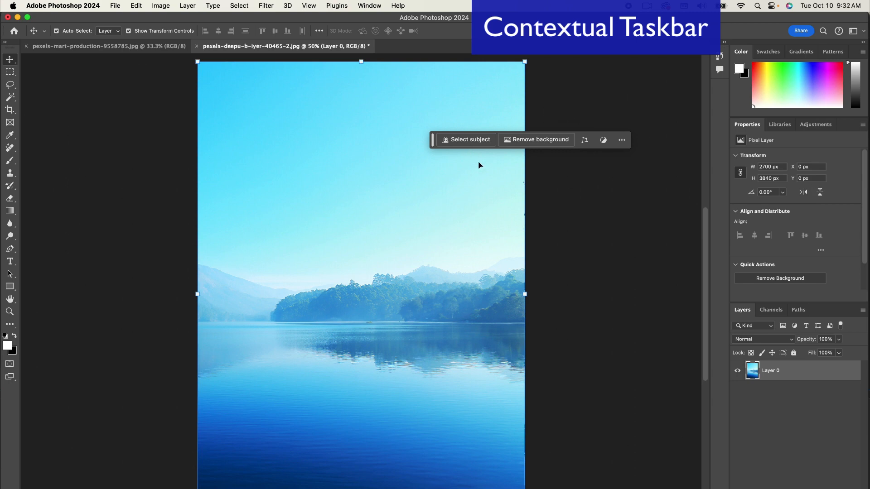
{"action": "mouse_move", "coordinate": [515, 149]}
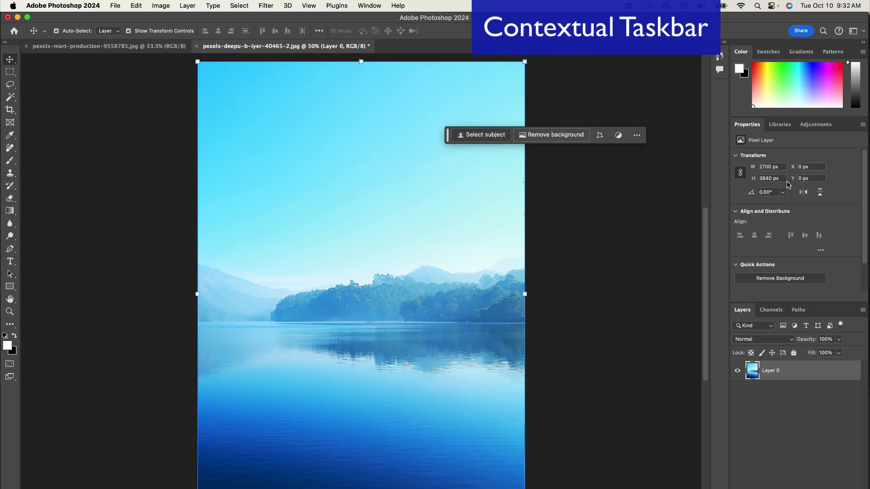
{"action": "mouse_move", "coordinate": [463, 155]}
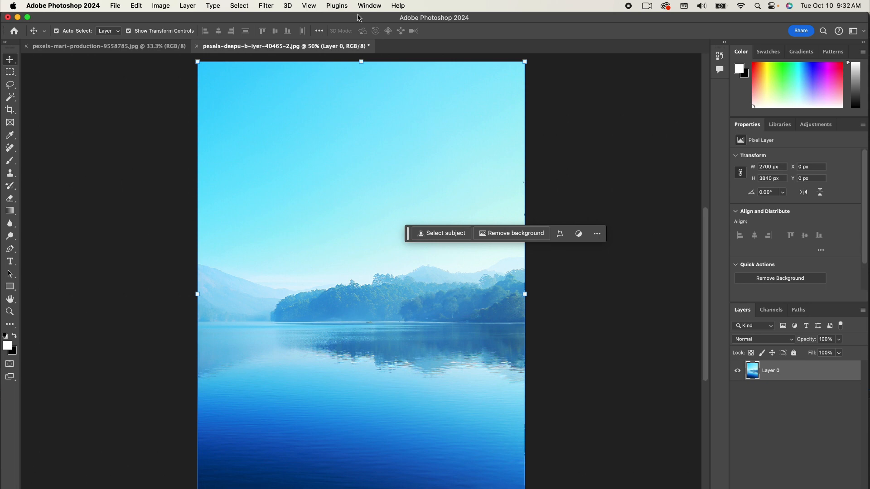
Lasso a freehand loop around the lake water just below the trees
{"action": "left_click", "coordinate": [368, 6]}
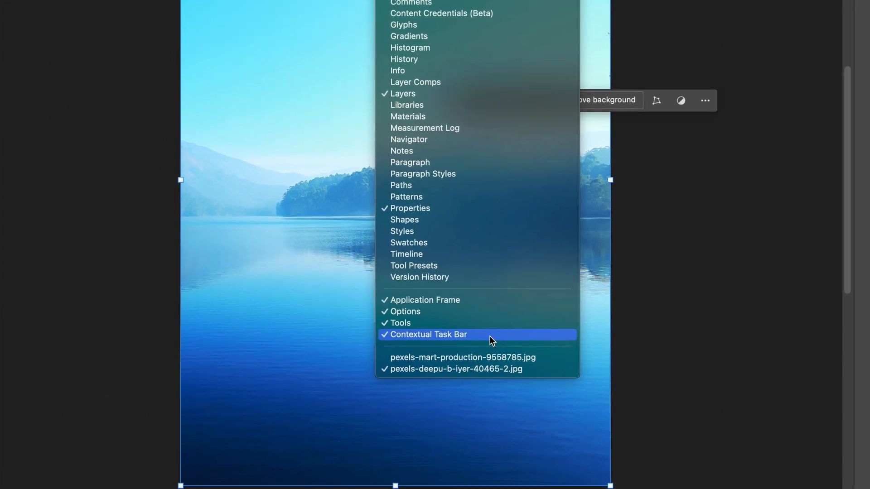
{"action": "mouse_move", "coordinate": [410, 48]}
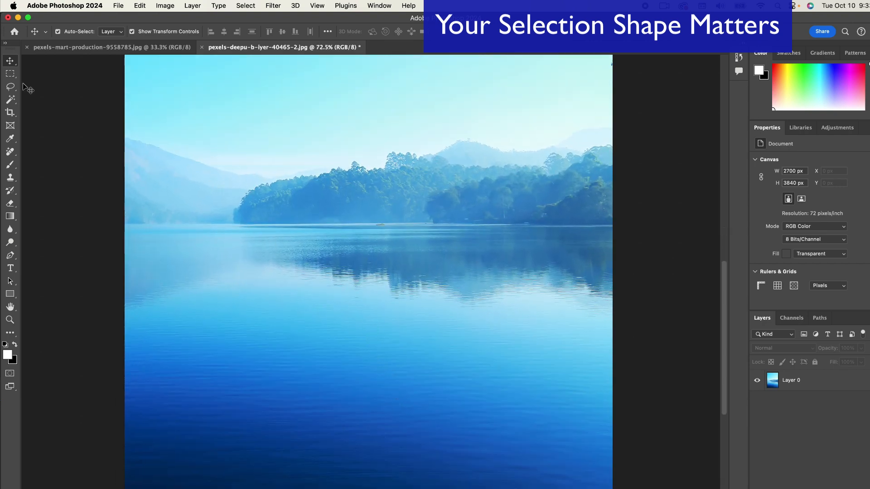
{"action": "left_click", "coordinate": [9, 87]}
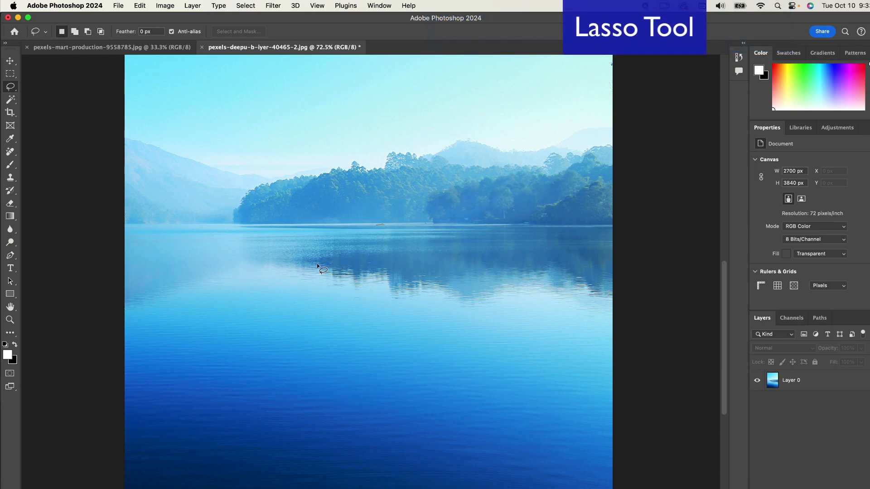
{"action": "mouse_move", "coordinate": [383, 259]}
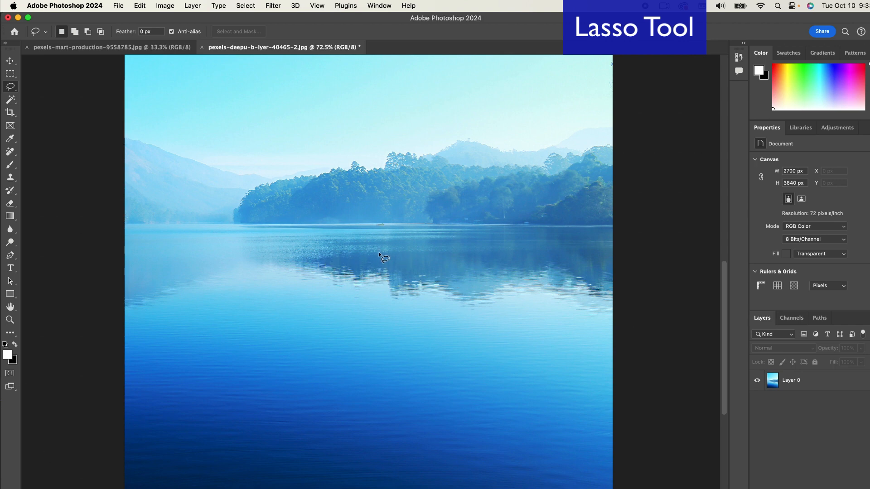
{"action": "left_click_drag", "start_coordinate": [383, 255], "coordinate": [378, 305]}
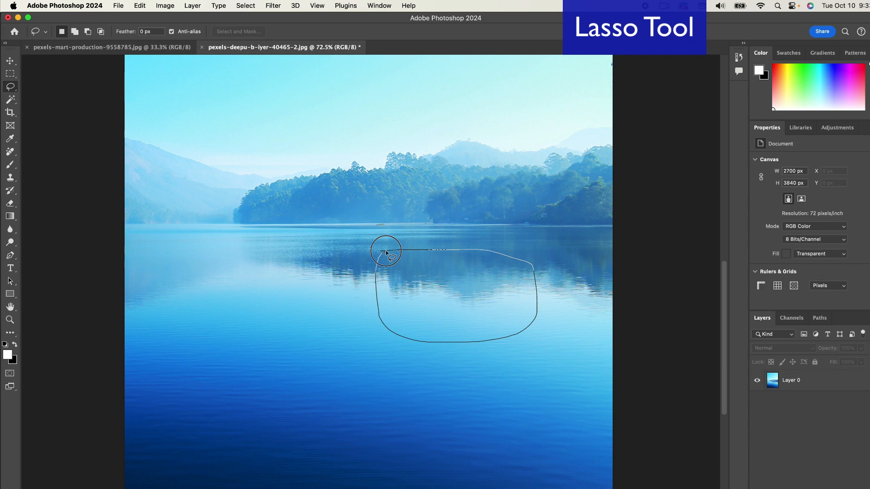
{"action": "left_click", "coordinate": [386, 252]}
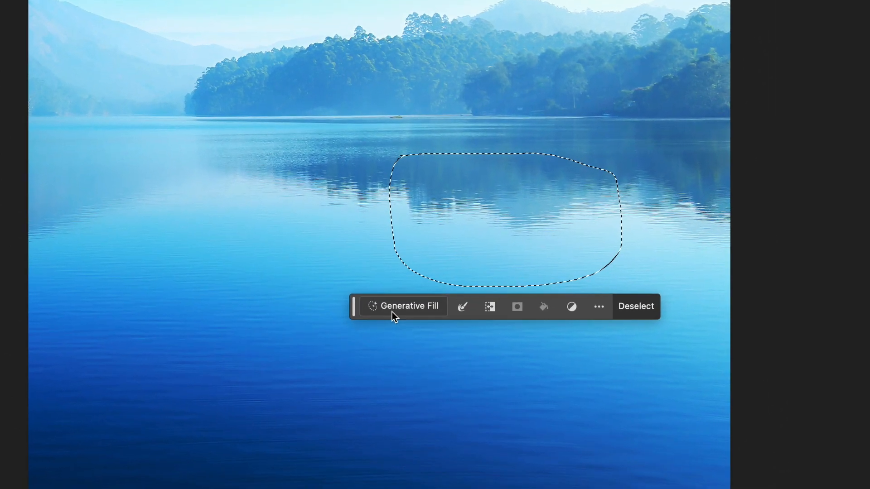
Run Generative Fill on the water selection with the prompt 'boat'
{"action": "left_click", "coordinate": [404, 307]}
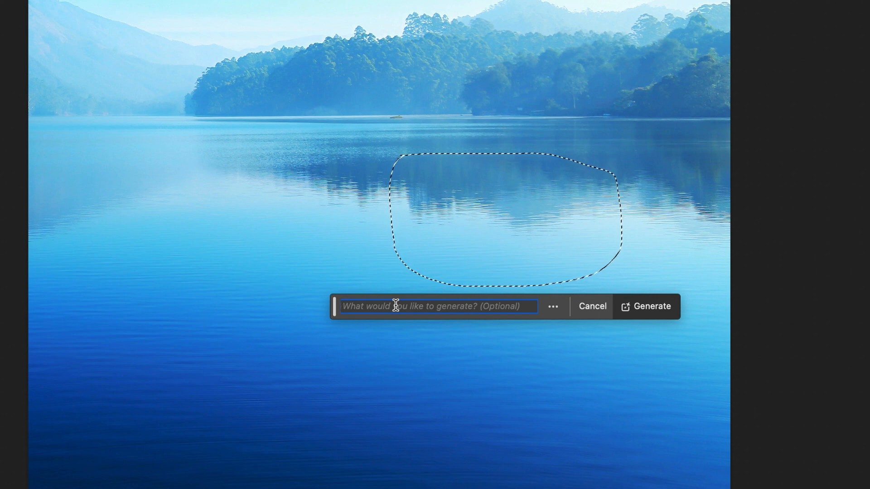
{"action": "type", "text": "a boat"}
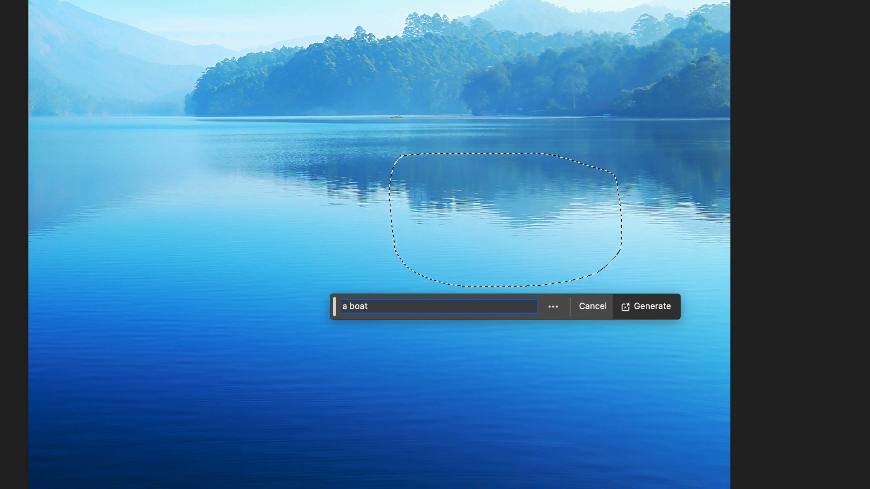
{"action": "double_click", "coordinate": [354, 306]}
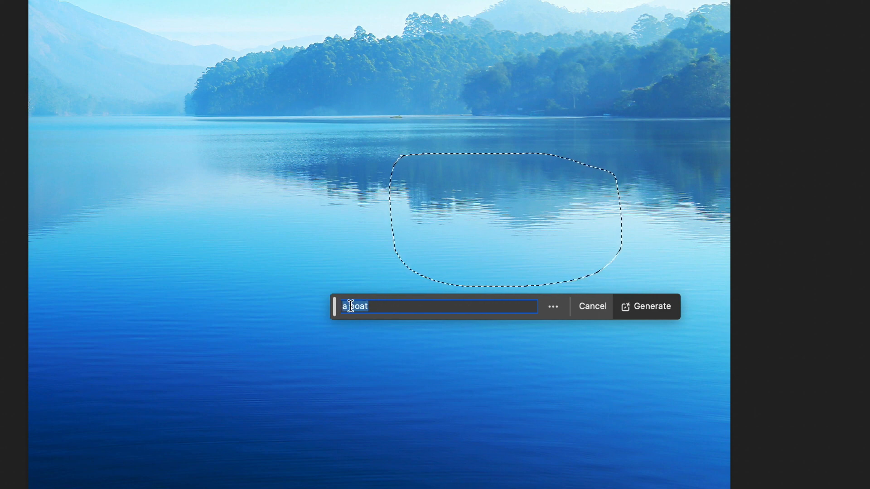
{"action": "type", "text": "boat"}
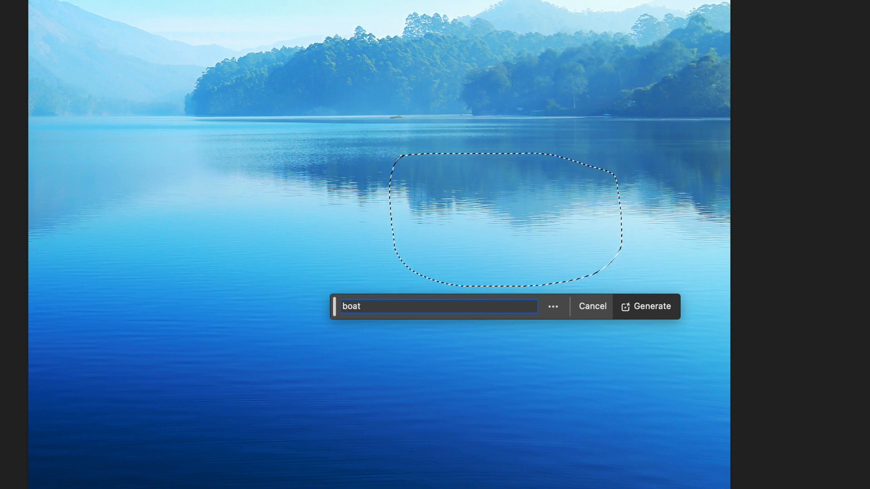
{"action": "left_click", "coordinate": [648, 306]}
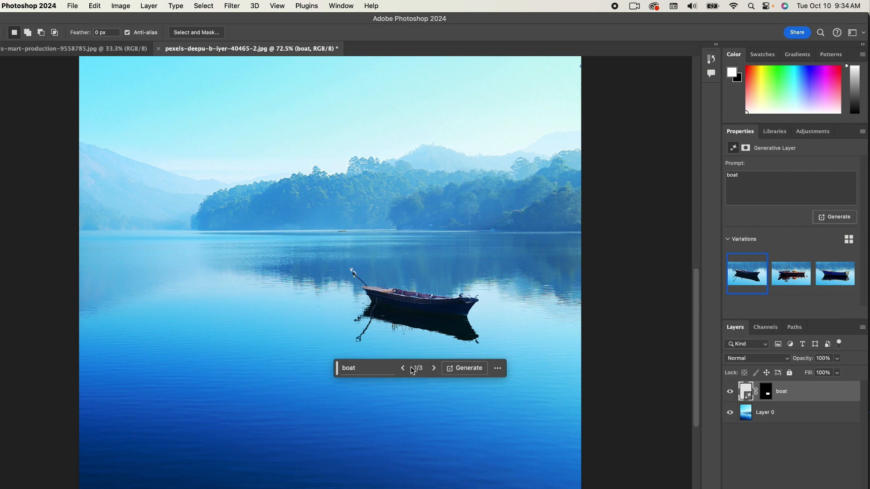
Preview the three generated boat variations with the task bar arrows
{"action": "left_click", "coordinate": [433, 368]}
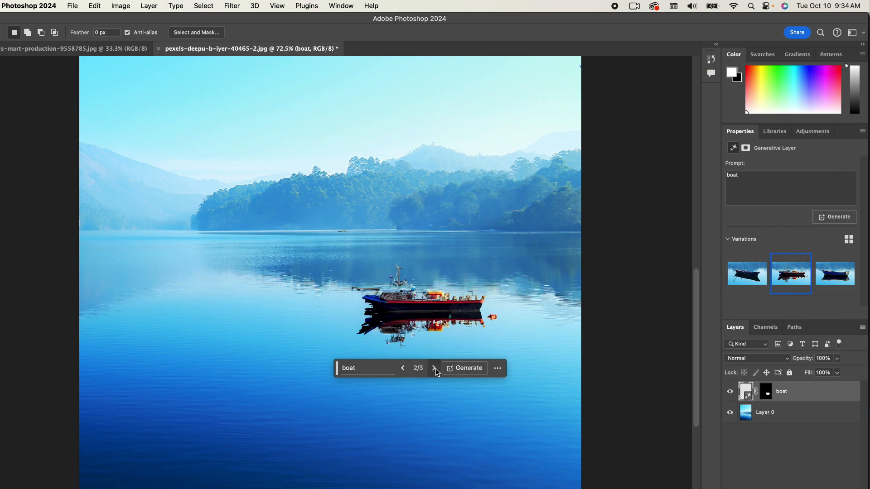
{"action": "mouse_move", "coordinate": [434, 368]}
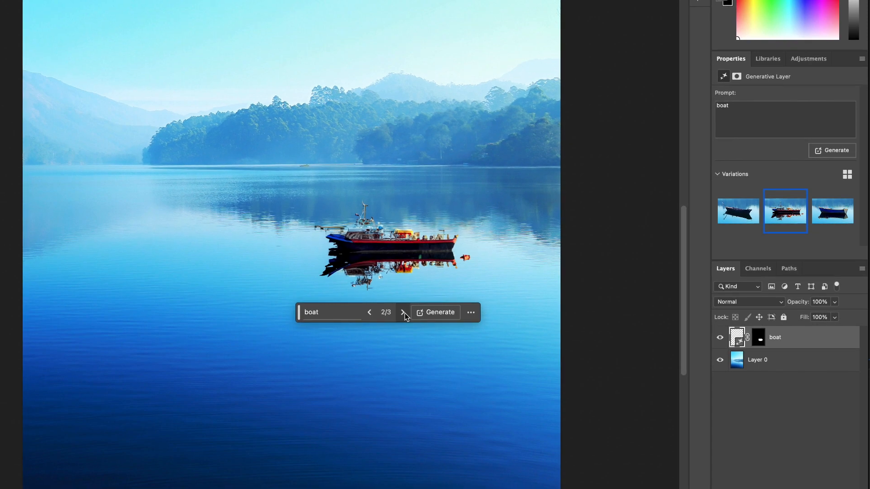
{"action": "left_click", "coordinate": [403, 312]}
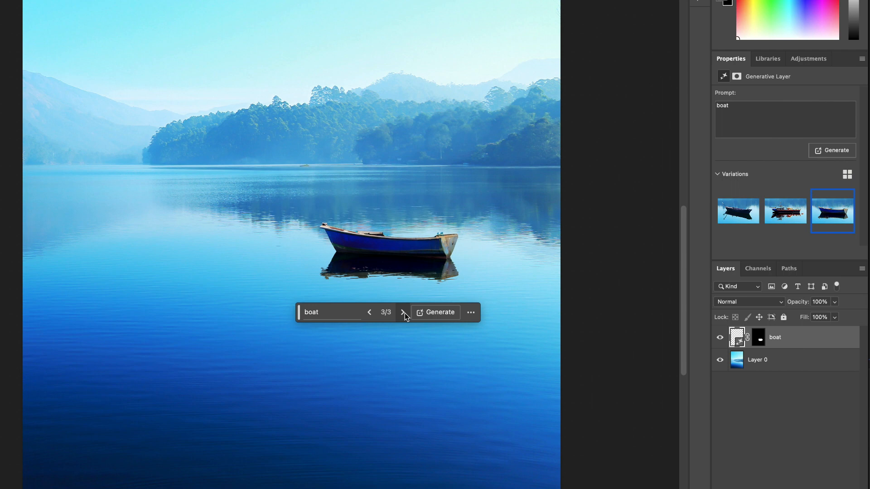
{"action": "left_click", "coordinate": [369, 312]}
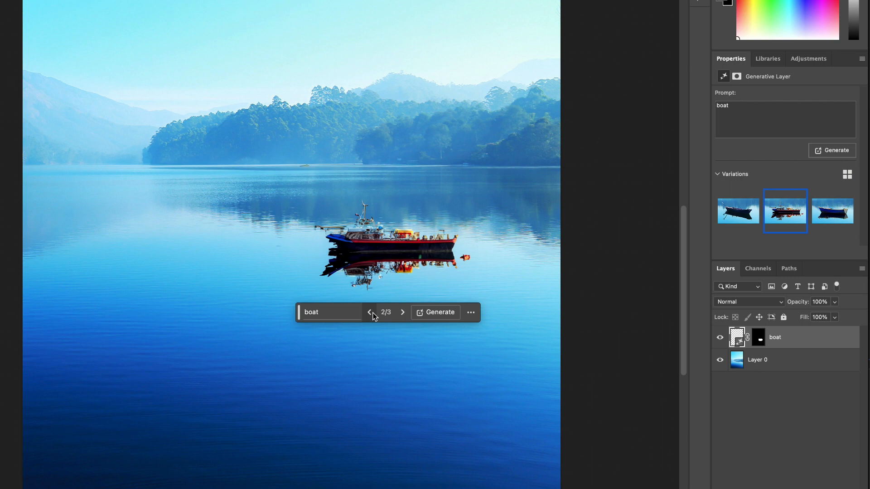
{"action": "left_click", "coordinate": [369, 312]}
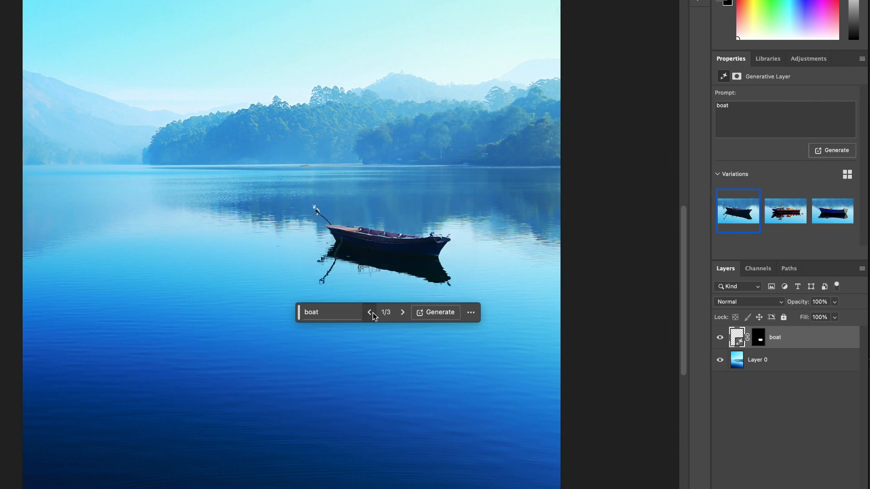
{"action": "mouse_move", "coordinate": [394, 320]}
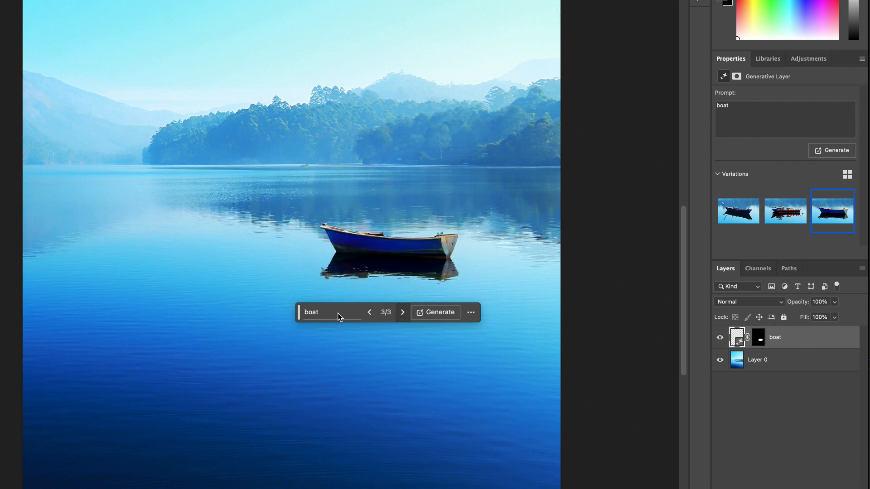
Generate three more boat variations and browse to the sixth, a blue rowboat
{"action": "left_click", "coordinate": [333, 313]}
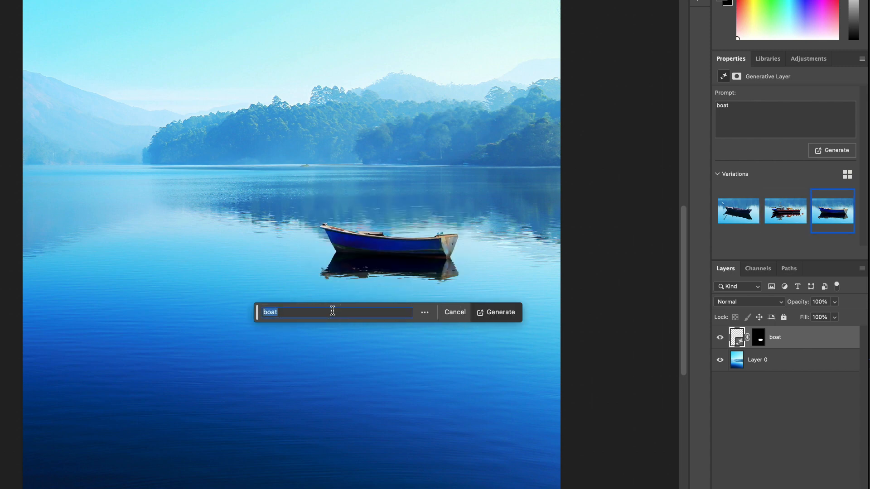
{"action": "mouse_move", "coordinate": [333, 312]}
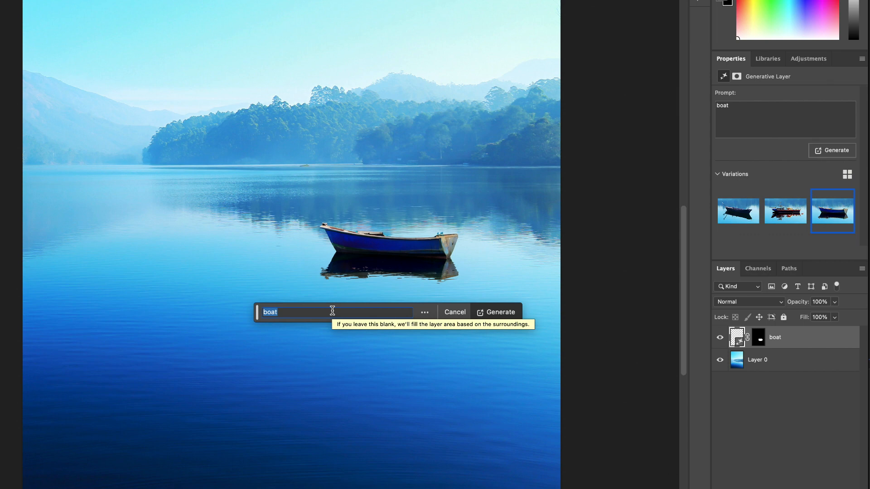
{"action": "mouse_move", "coordinate": [432, 163]}
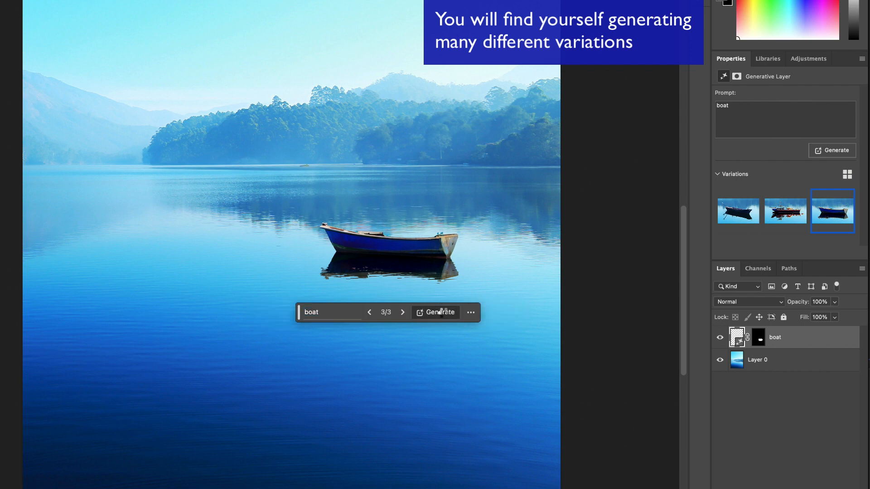
{"action": "left_click", "coordinate": [440, 312]}
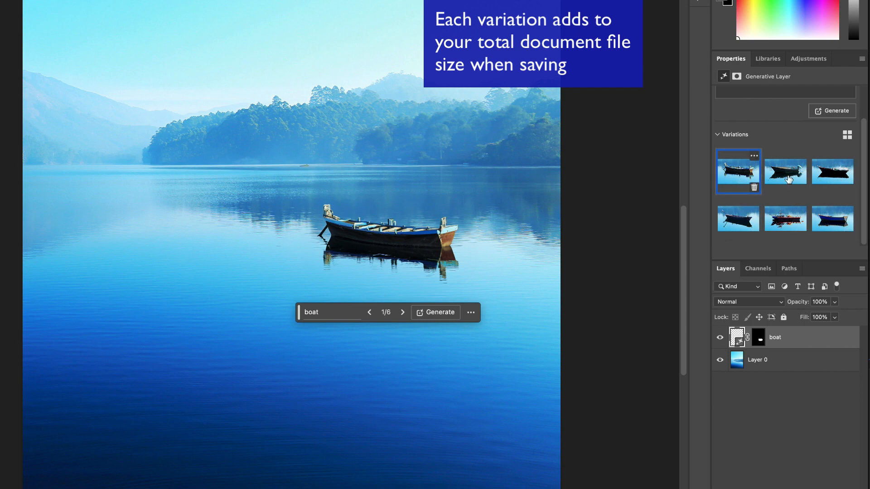
{"action": "mouse_move", "coordinate": [749, 173]}
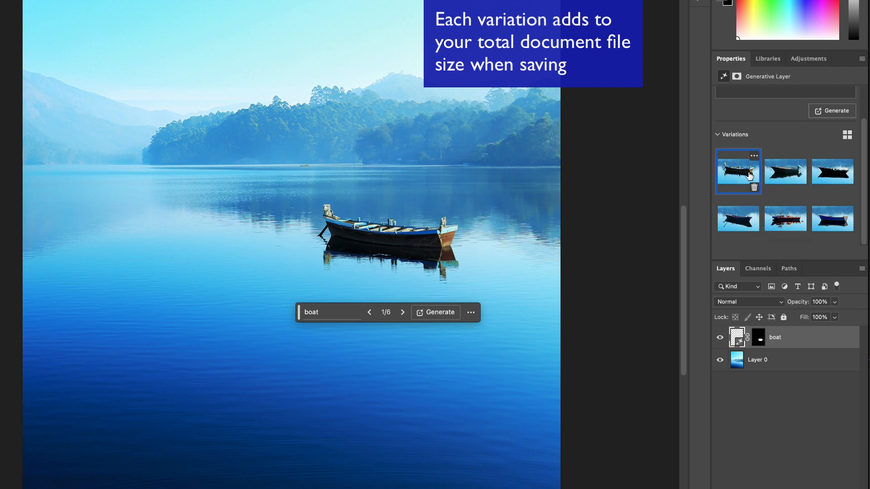
{"action": "mouse_move", "coordinate": [403, 219]}
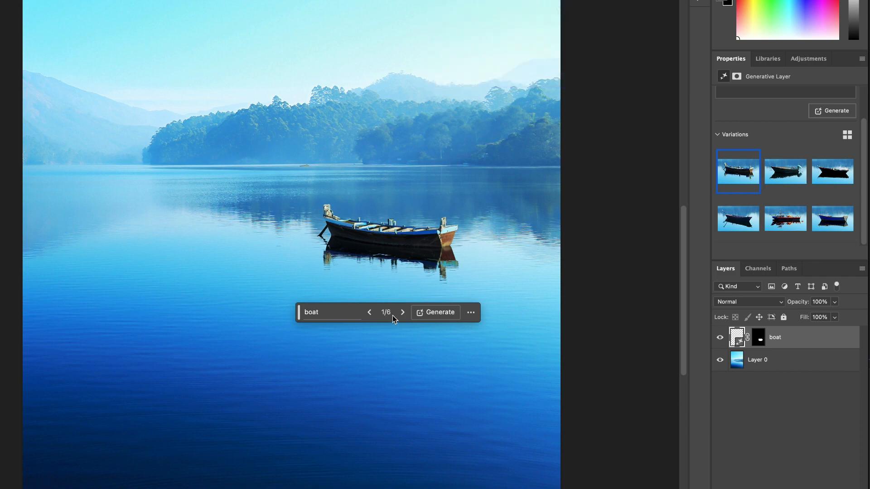
{"action": "left_click", "coordinate": [402, 312]}
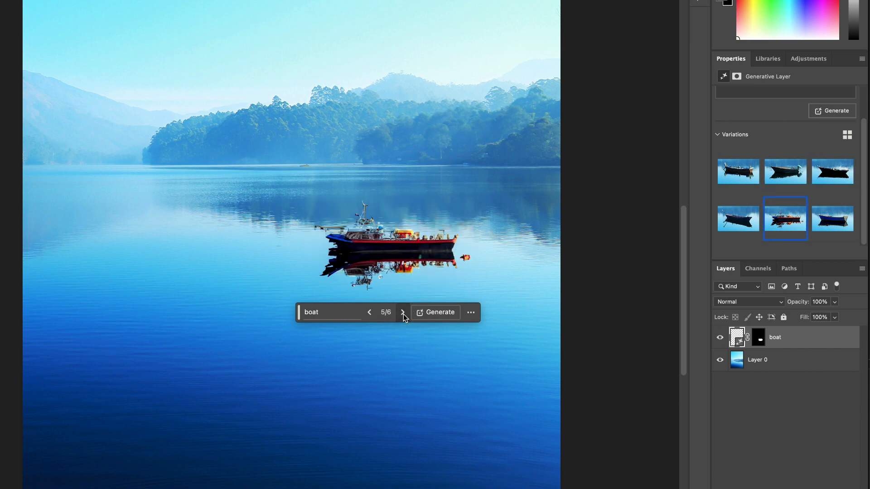
{"action": "left_click", "coordinate": [402, 312]}
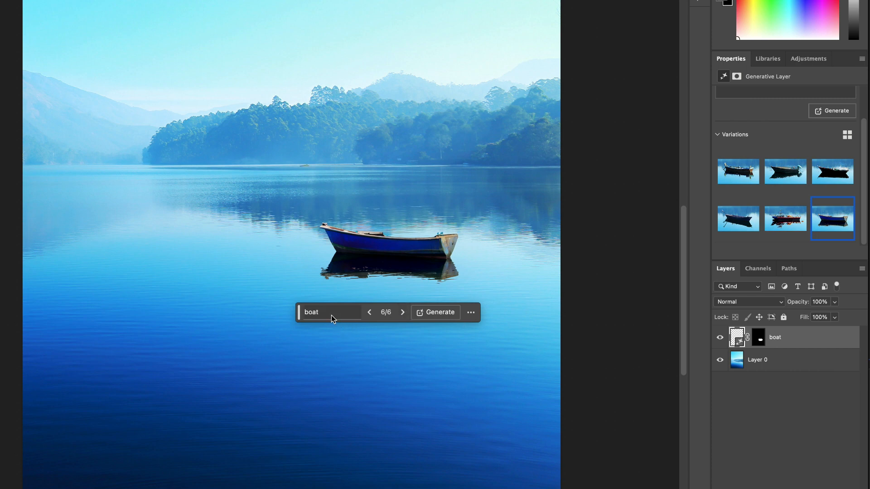
{"action": "left_click", "coordinate": [330, 313]}
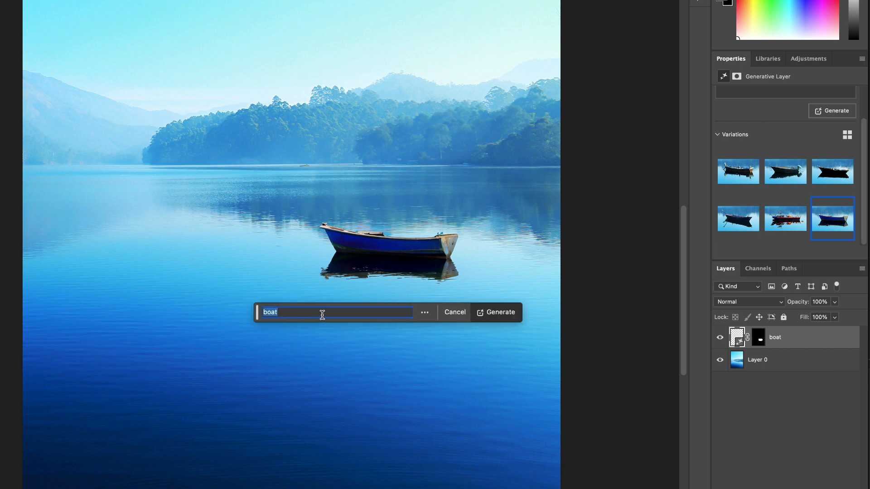
{"action": "mouse_move", "coordinate": [323, 314]}
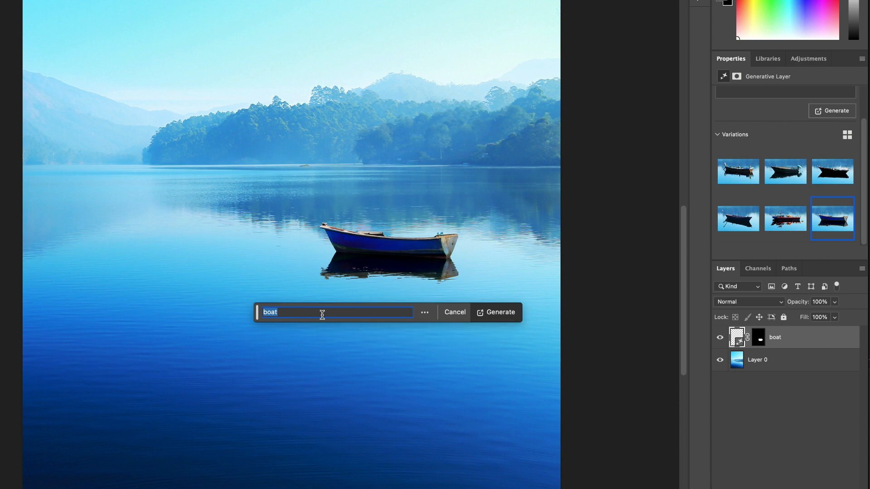
Regenerate with the prompt 'a sailboat with blue sails' and browse the sailboat variations
{"action": "type", "text": "a"}
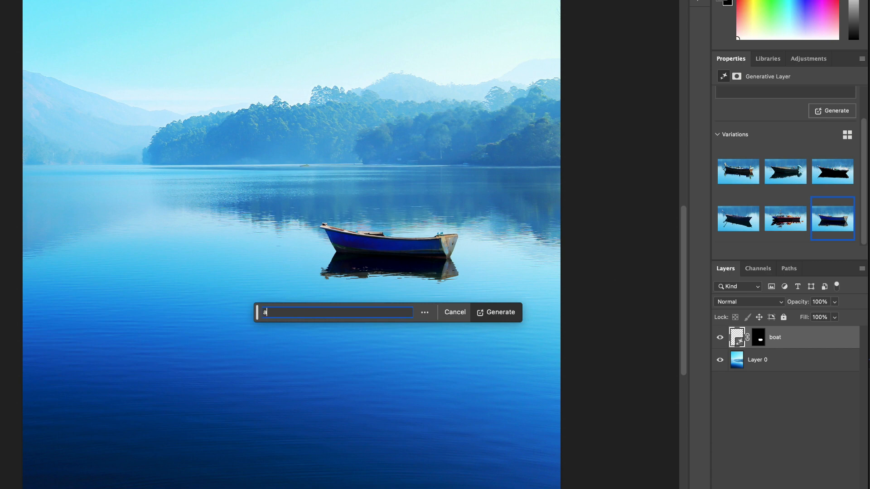
{"action": "type", "text": "sail"}
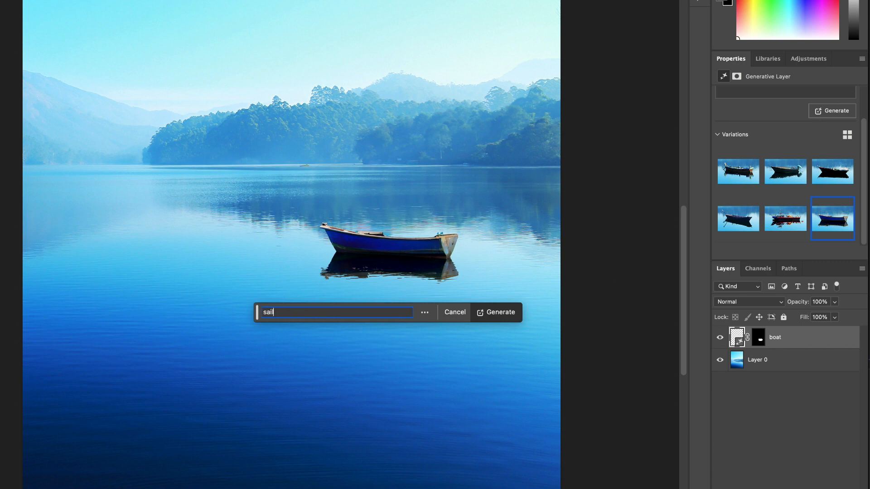
{"action": "type", "text": "boat with blue"}
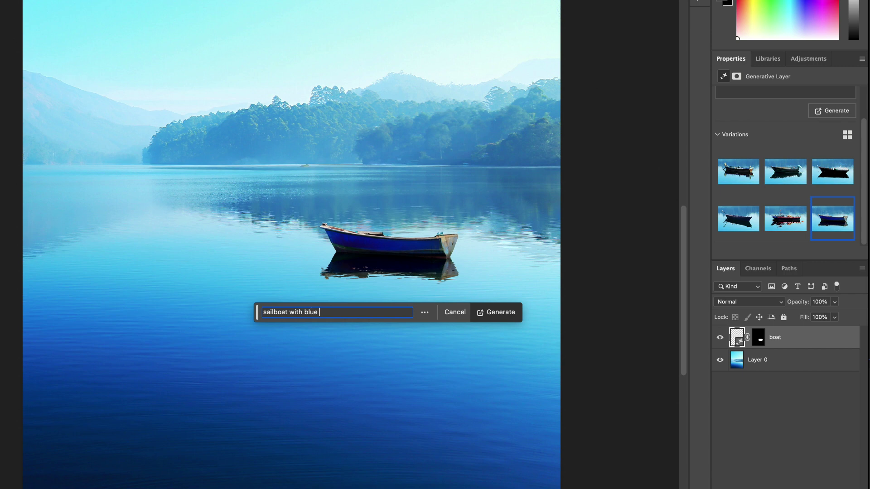
{"action": "type", "text": "sails"}
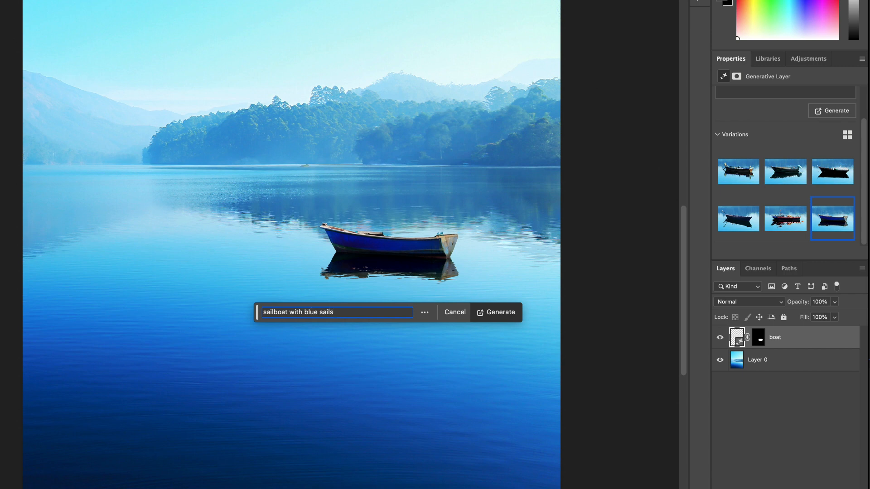
{"action": "left_click", "coordinate": [495, 312]}
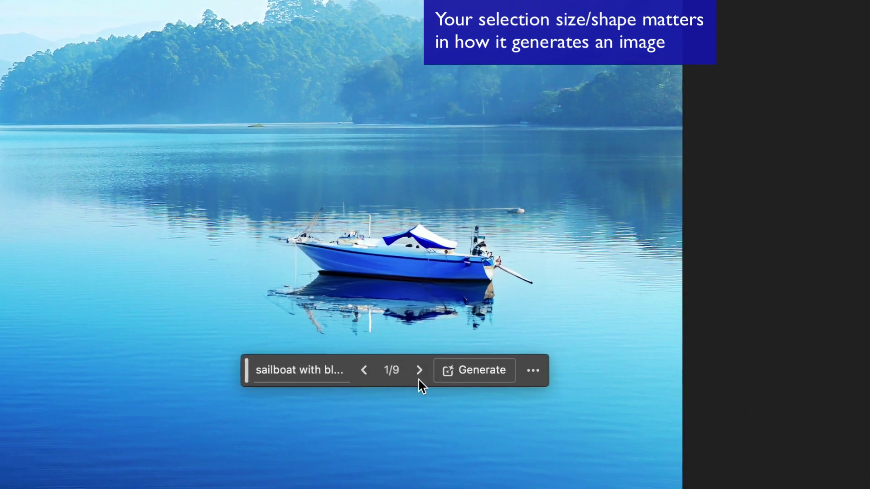
{"action": "left_click", "coordinate": [419, 370]}
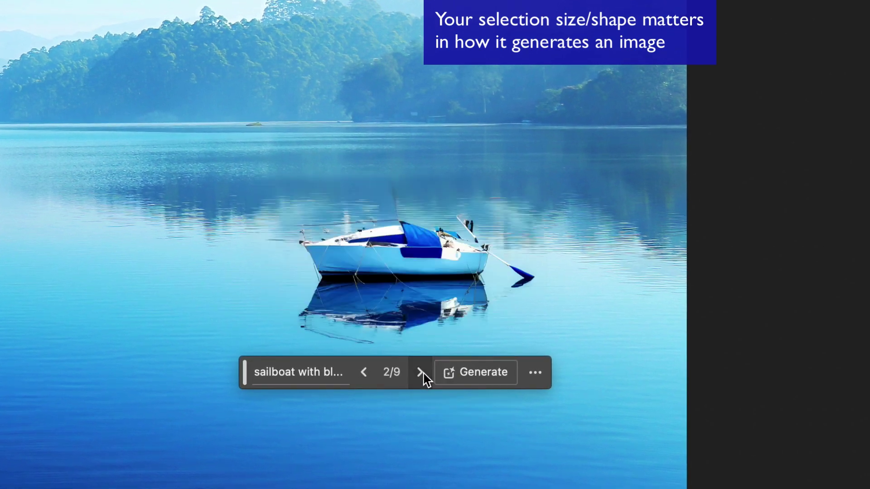
{"action": "left_click", "coordinate": [419, 373]}
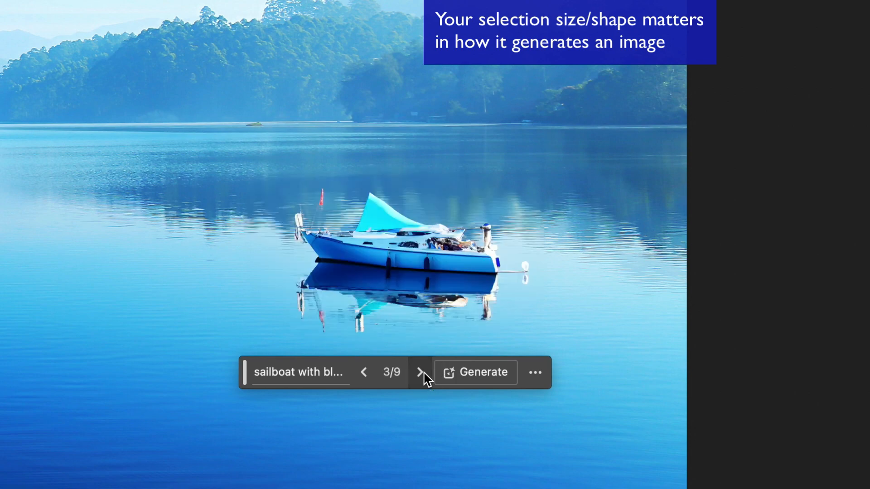
{"action": "left_click", "coordinate": [419, 372]}
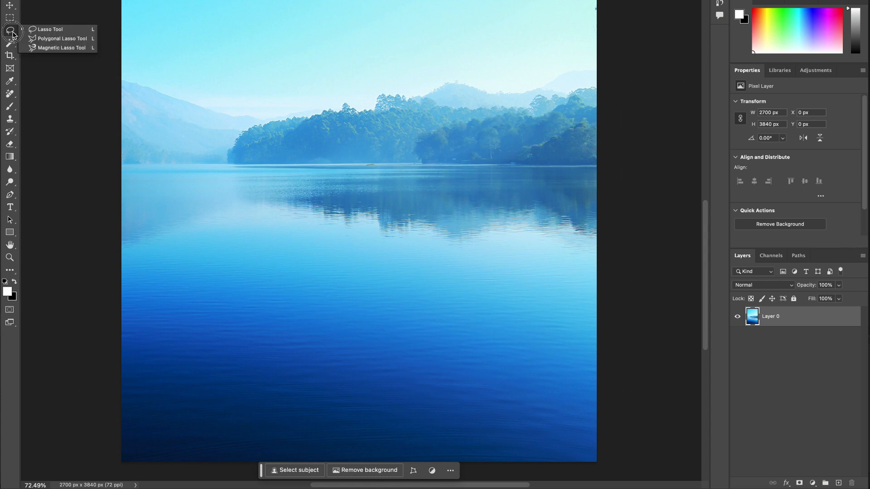
Lasso a tall triangular selection on the lake
{"action": "left_click", "coordinate": [50, 29]}
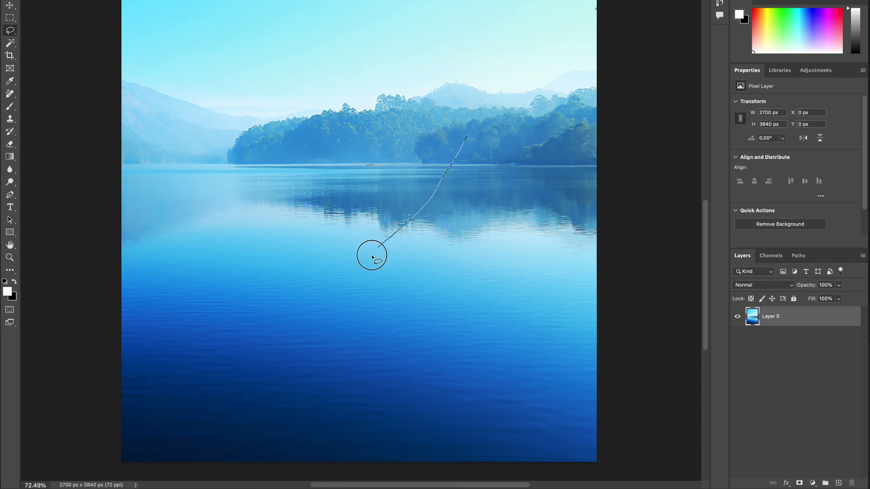
{"action": "left_click_drag", "start_coordinate": [371, 244], "coordinate": [483, 155]}
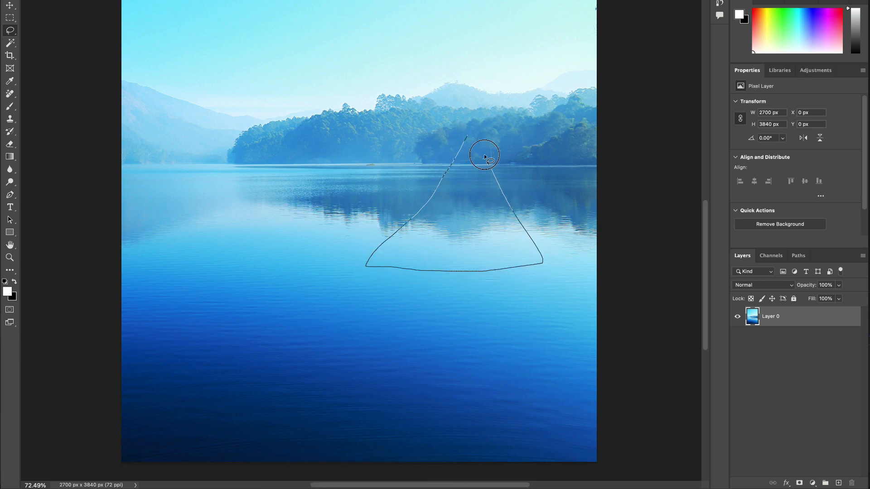
{"action": "mouse_move", "coordinate": [469, 142]}
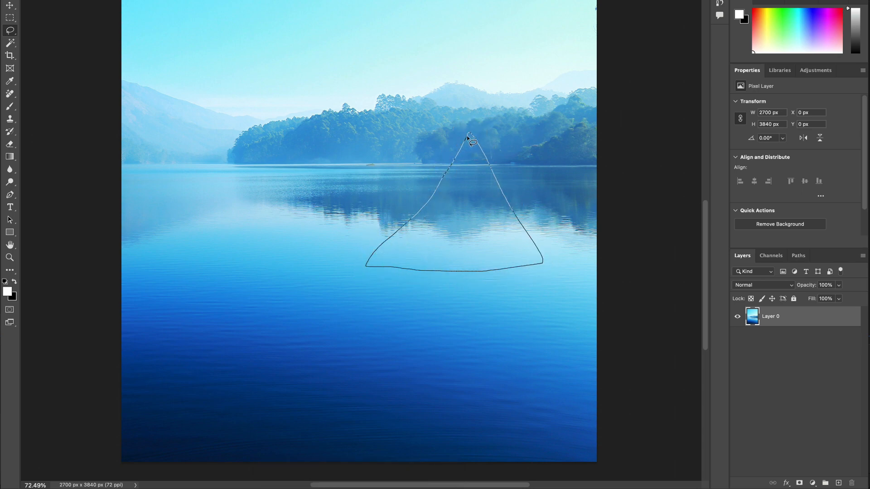
{"action": "left_click", "coordinate": [470, 140]}
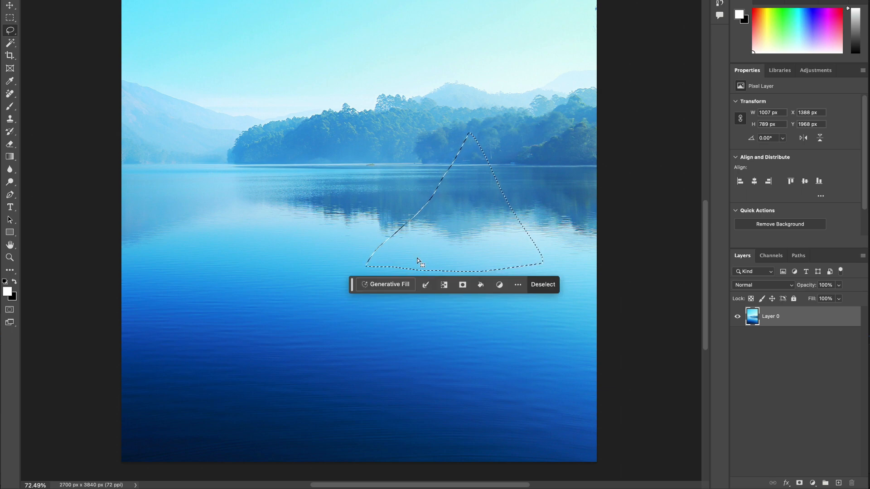
Generate a 'sailboat with blue' in the triangle, browse variations, and add 'fully' to the prompt
{"action": "left_click", "coordinate": [391, 285]}
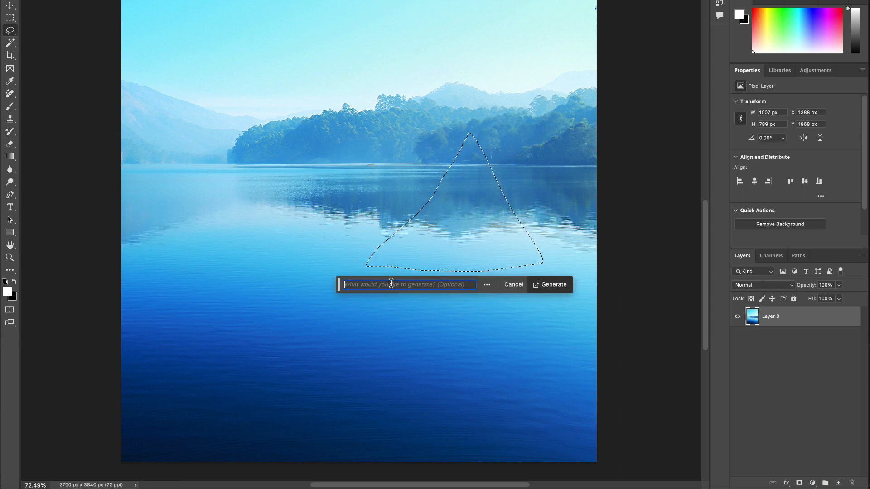
{"action": "type", "text": "sailboat w"}
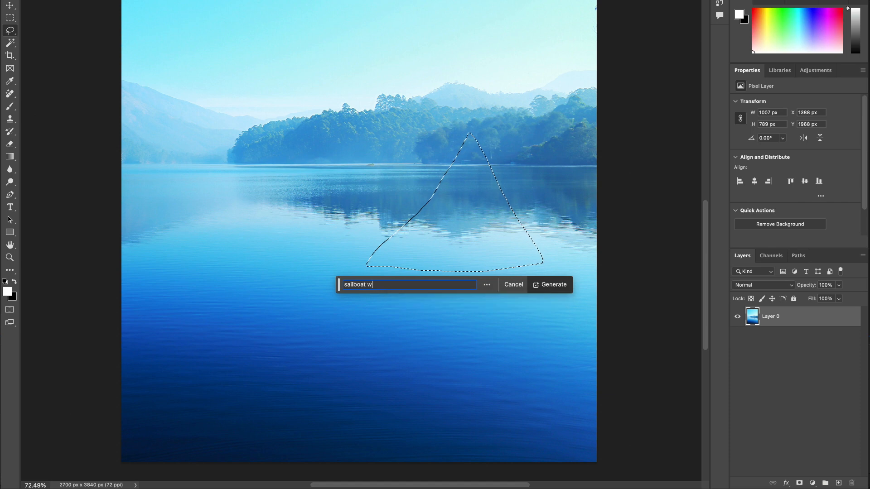
{"action": "type", "text": "ith blue"}
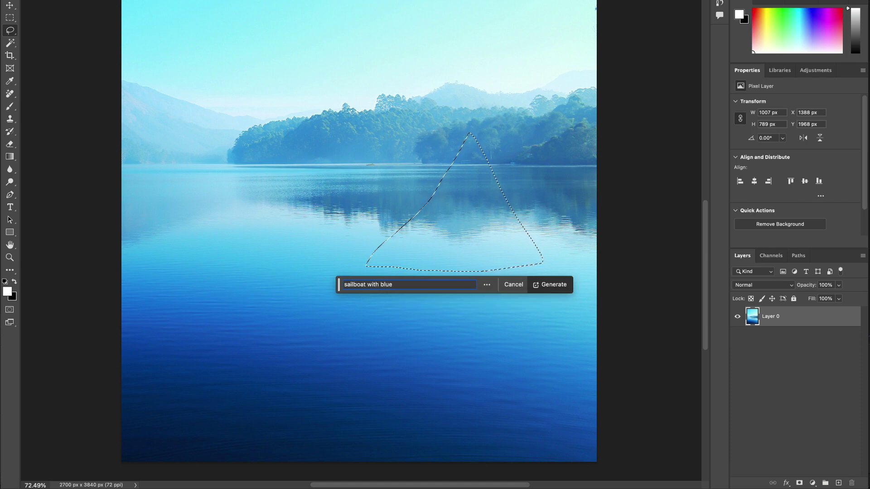
{"action": "left_click", "coordinate": [553, 284]}
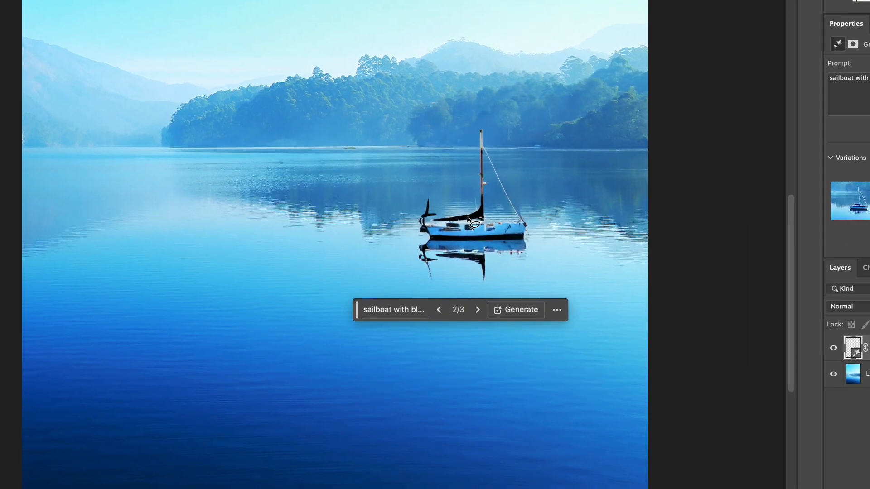
{"action": "left_click", "coordinate": [478, 310]}
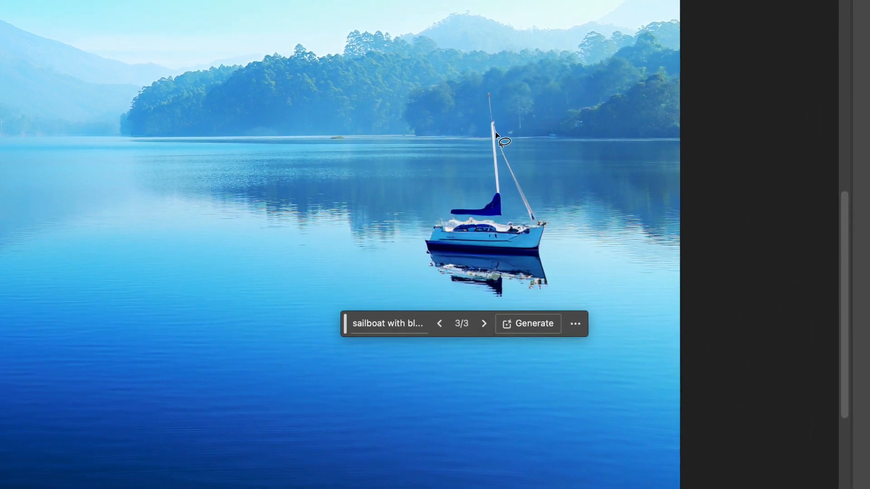
{"action": "mouse_move", "coordinate": [453, 281]}
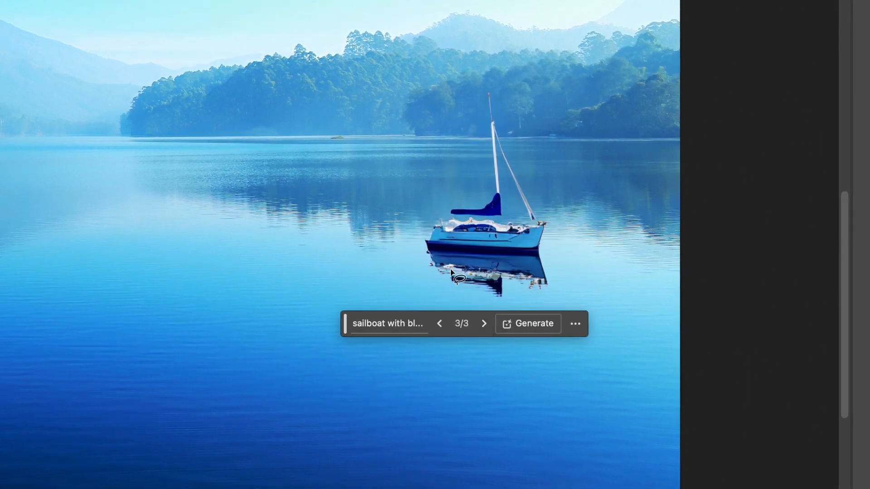
{"action": "left_click", "coordinate": [388, 324]}
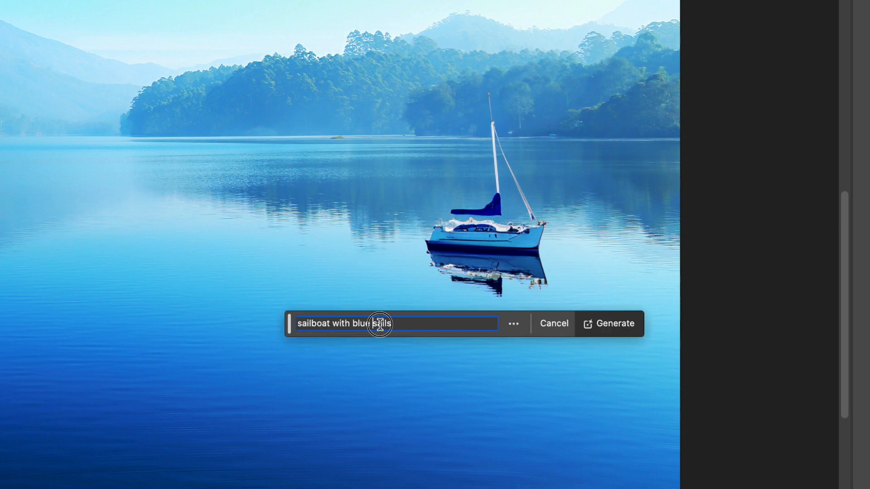
{"action": "type", "text": "fully"}
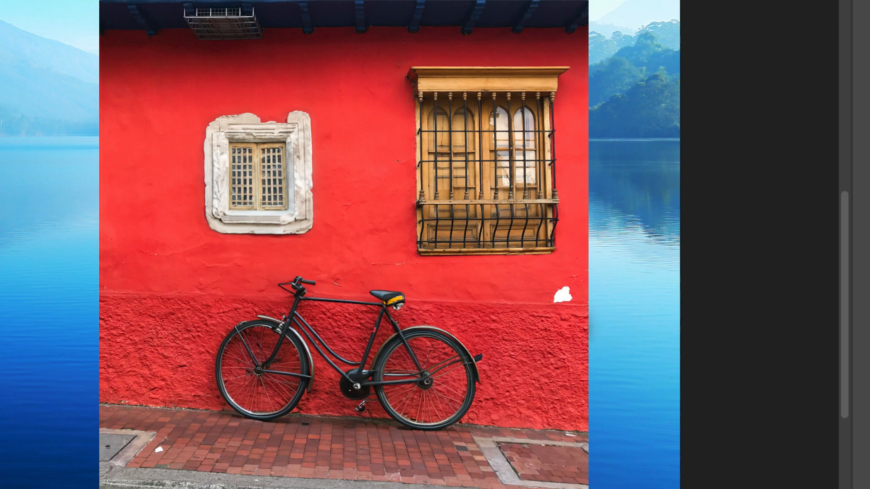
Remove the generated sailboat and pick the Rectangular Marquee Tool
{"action": "left_click", "coordinate": [483, 323]}
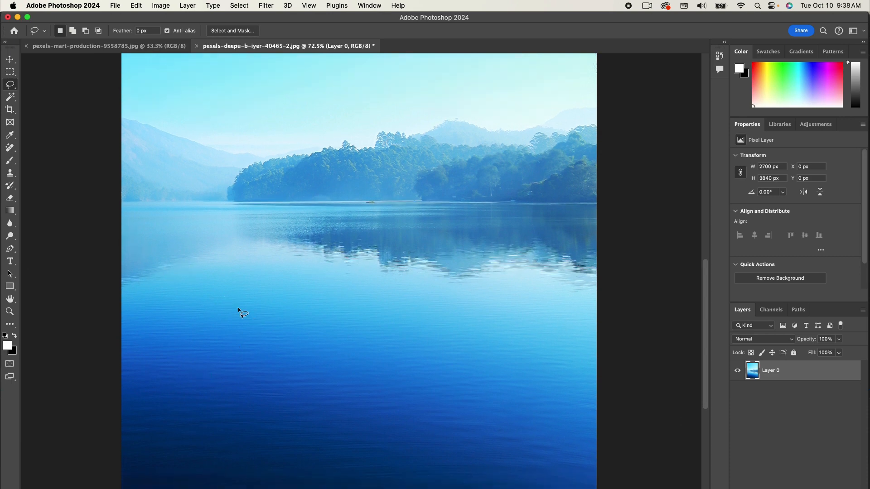
{"action": "mouse_move", "coordinate": [364, 482]}
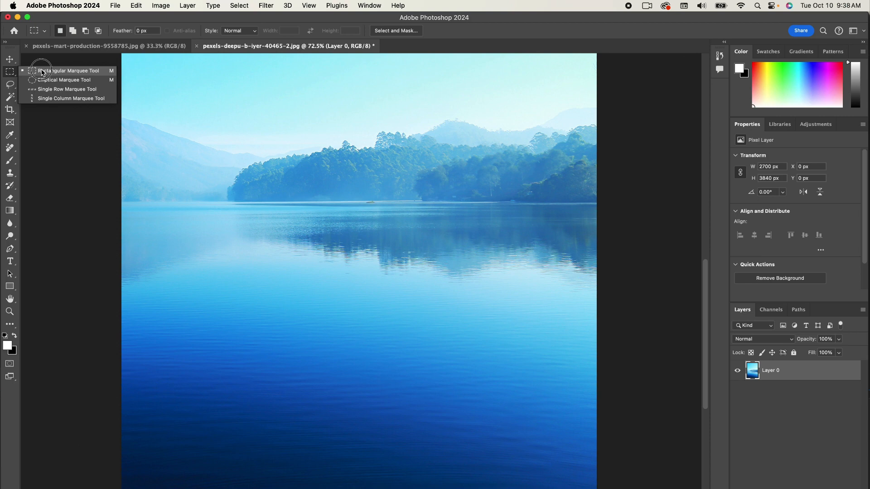
{"action": "left_click", "coordinate": [7, 70]}
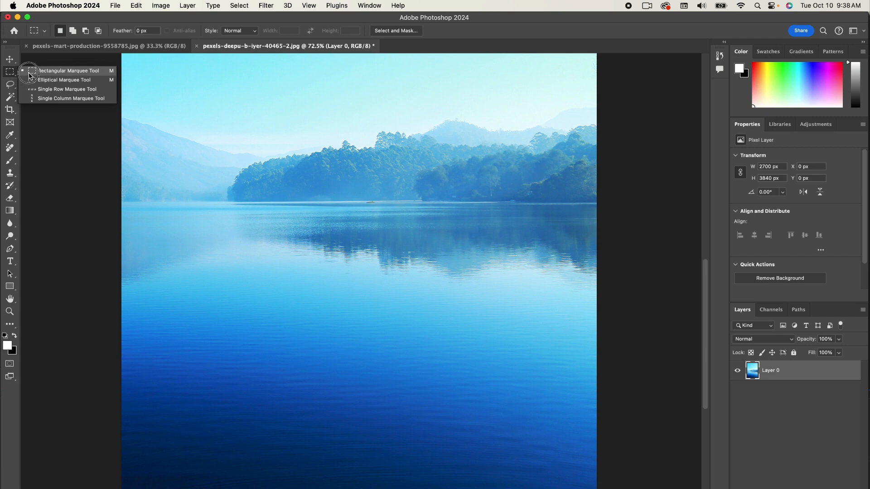
Marquee the bottom strip of the photo and generate 'field' there
{"action": "left_click_drag", "start_coordinate": [123, 369], "coordinate": [404, 432]}
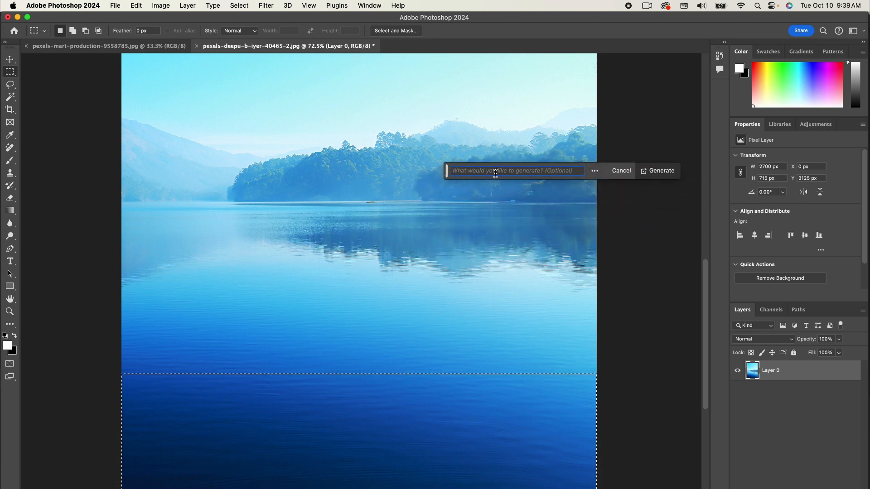
{"action": "type", "text": "field"}
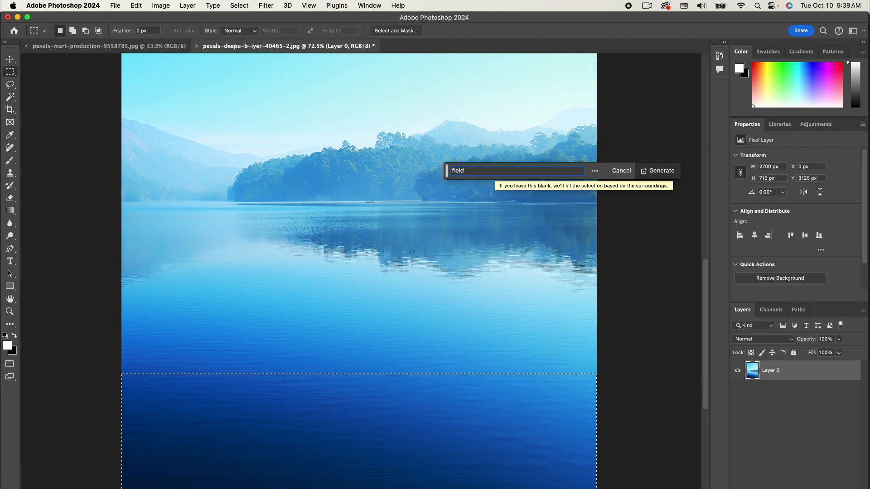
{"action": "left_click", "coordinate": [657, 171]}
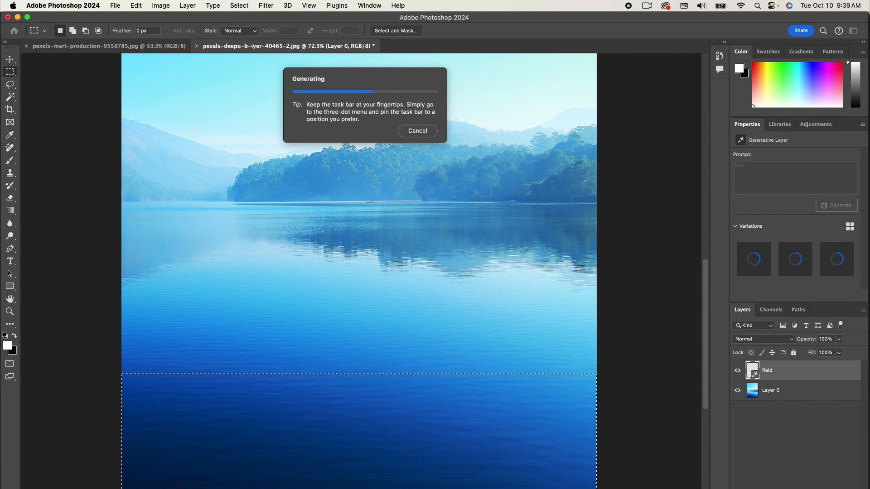
{"action": "mouse_move", "coordinate": [496, 176]}
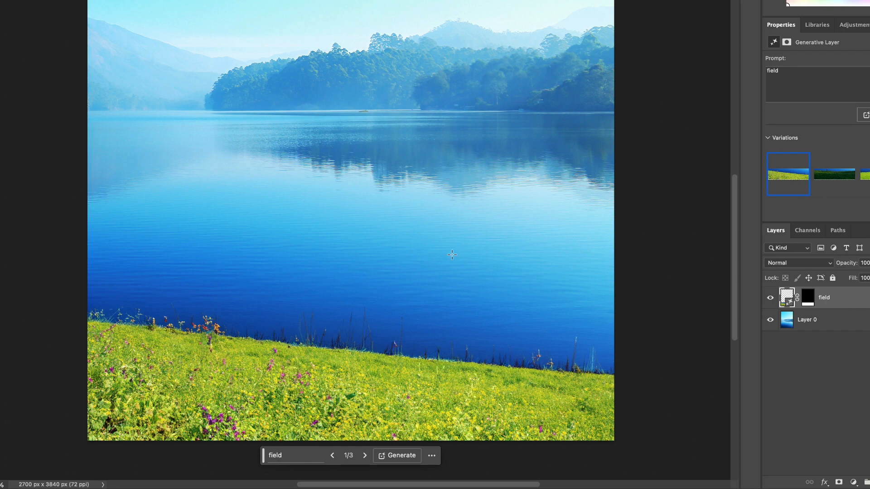
{"action": "mouse_move", "coordinate": [469, 257]}
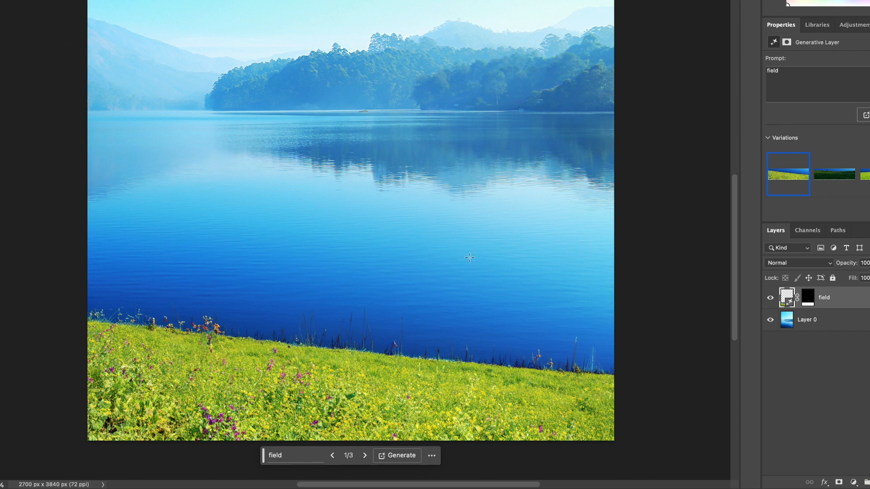
{"action": "mouse_move", "coordinate": [351, 428]}
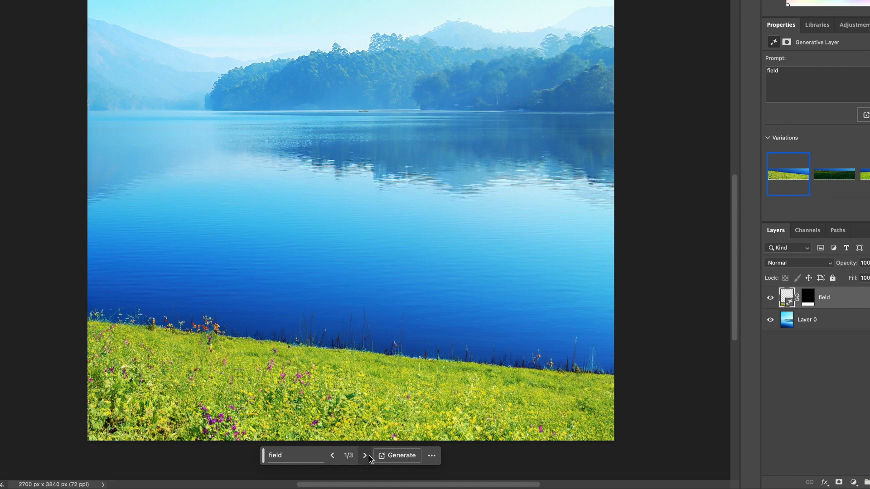
Step through the field variations to the third, a bright green grass lawn
{"action": "left_click", "coordinate": [365, 455]}
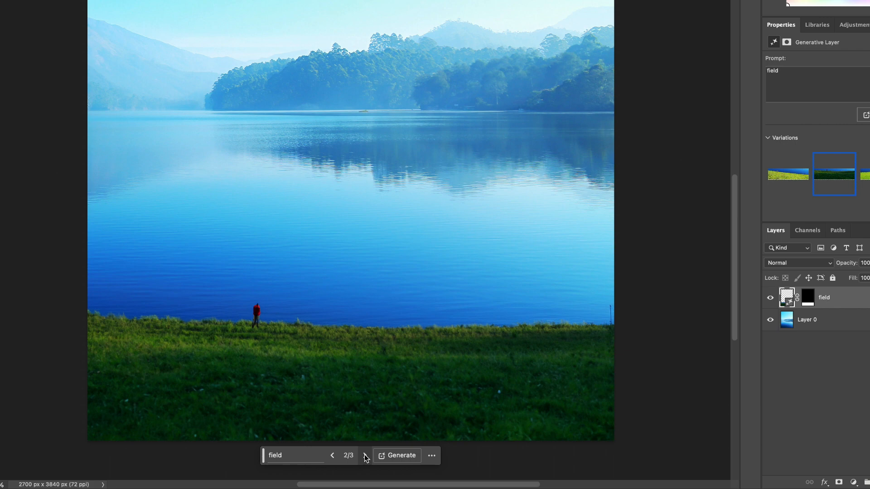
{"action": "mouse_move", "coordinate": [274, 337]}
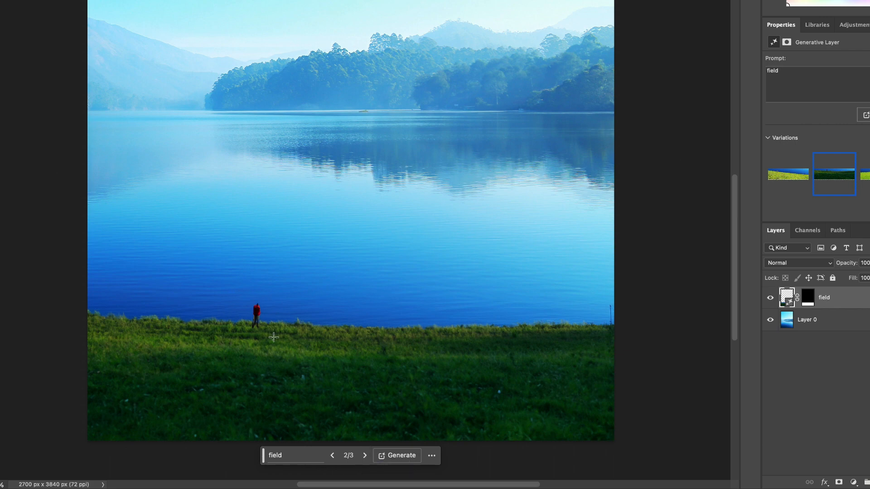
{"action": "mouse_move", "coordinate": [275, 335]}
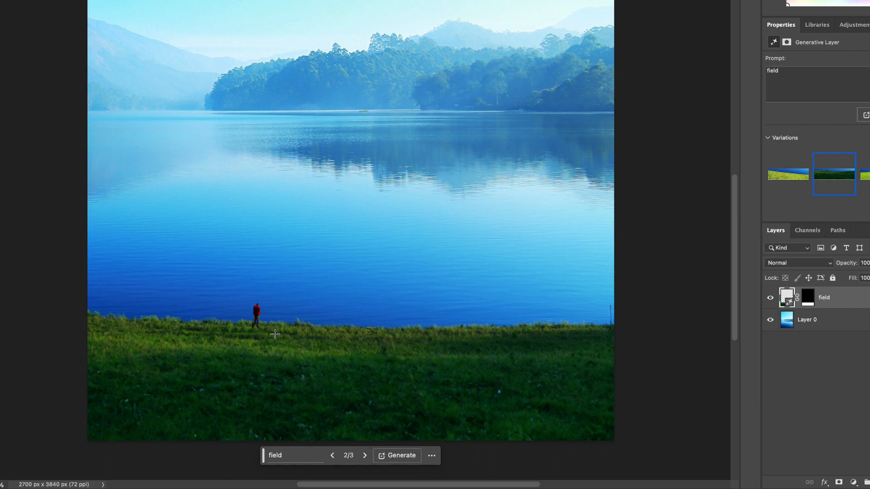
{"action": "left_click", "coordinate": [365, 455]}
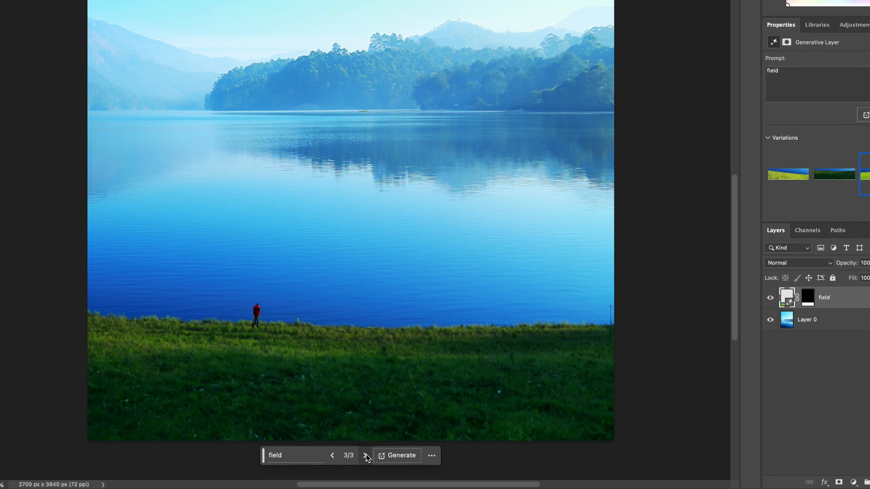
{"action": "left_click", "coordinate": [365, 456]}
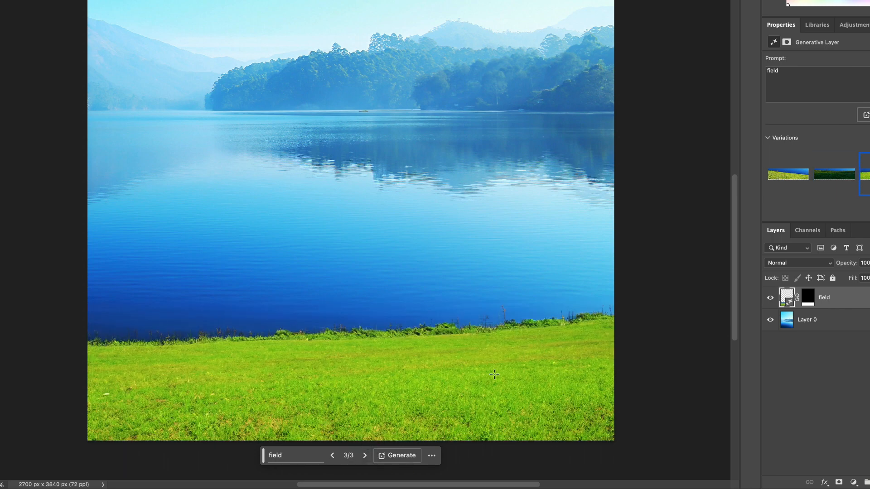
{"action": "mouse_move", "coordinate": [519, 360]}
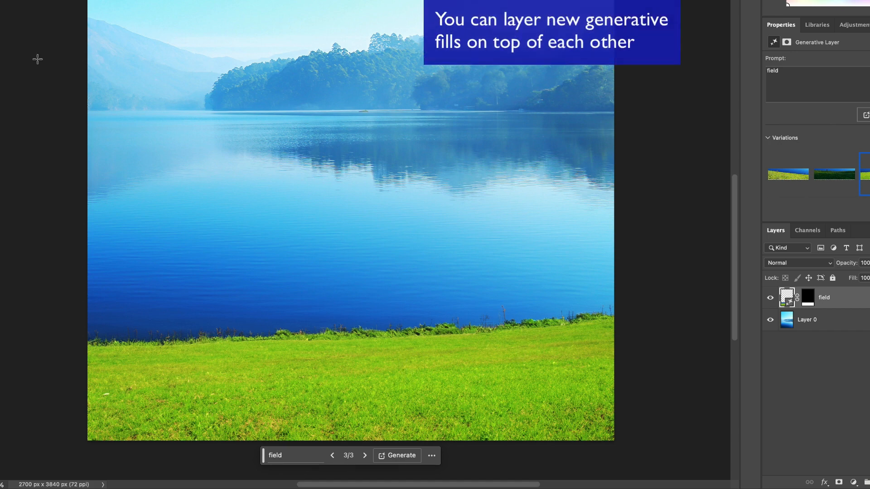
{"action": "mouse_move", "coordinate": [428, 221]}
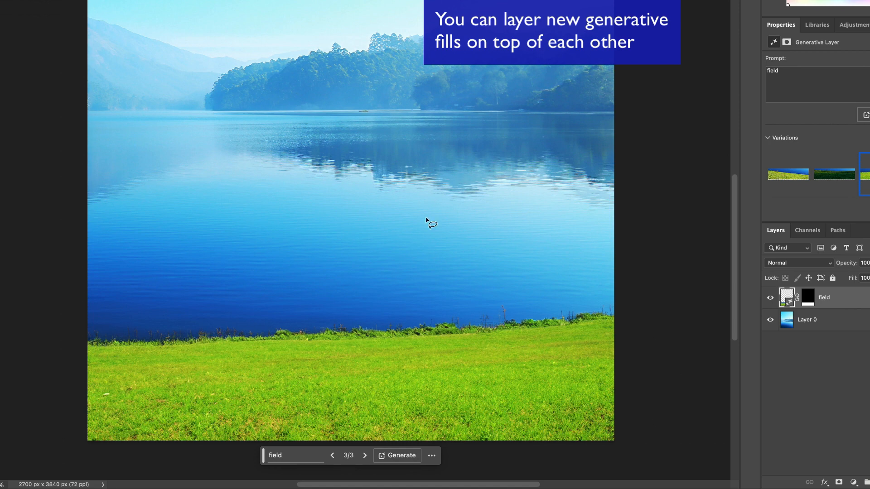
{"action": "mouse_move", "coordinate": [438, 223]}
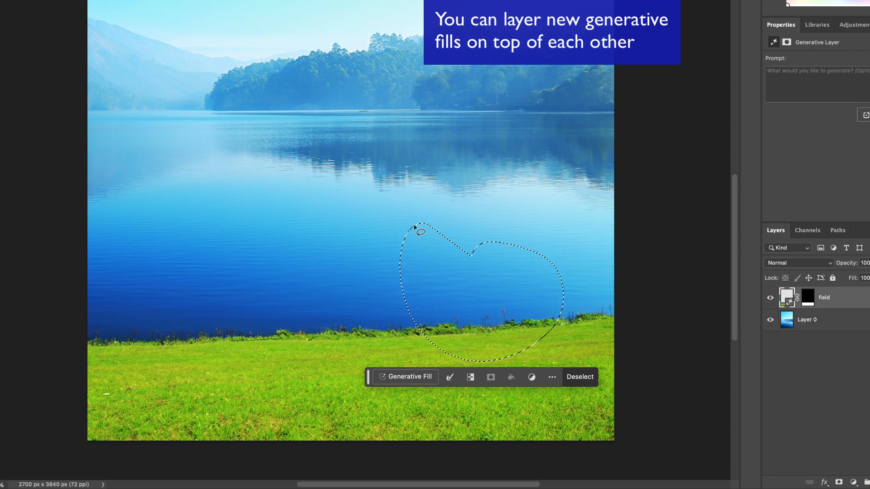
Drop the heart-shaped selection and lasso a tall oval of water above the shore
{"action": "left_click", "coordinate": [405, 377]}
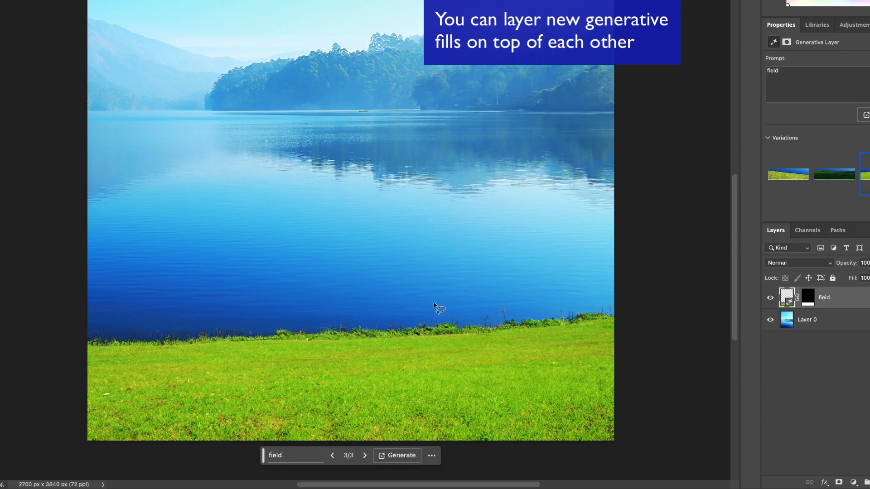
{"action": "left_click_drag", "start_coordinate": [438, 339], "coordinate": [410, 241]}
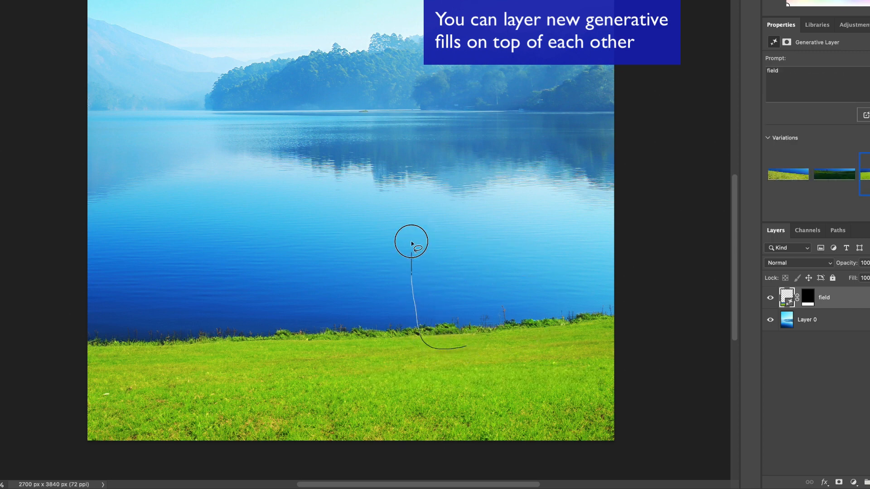
{"action": "mouse_move", "coordinate": [461, 176]}
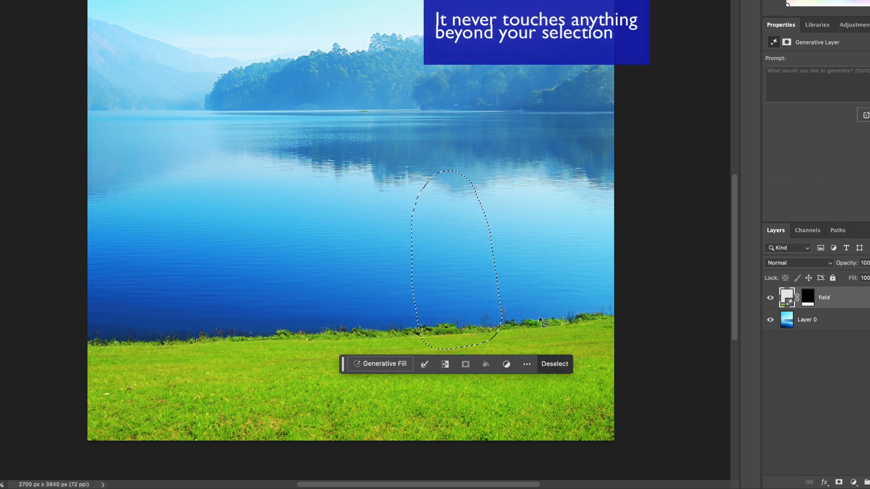
{"action": "mouse_move", "coordinate": [457, 283]}
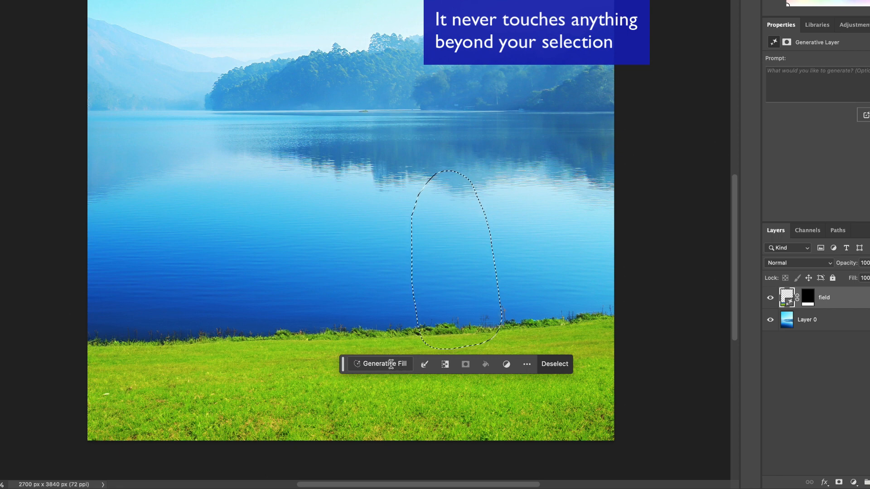
Generate 'a little boy fishing' in the shoreline selection and browse variations
{"action": "type", "text": "a little bo"}
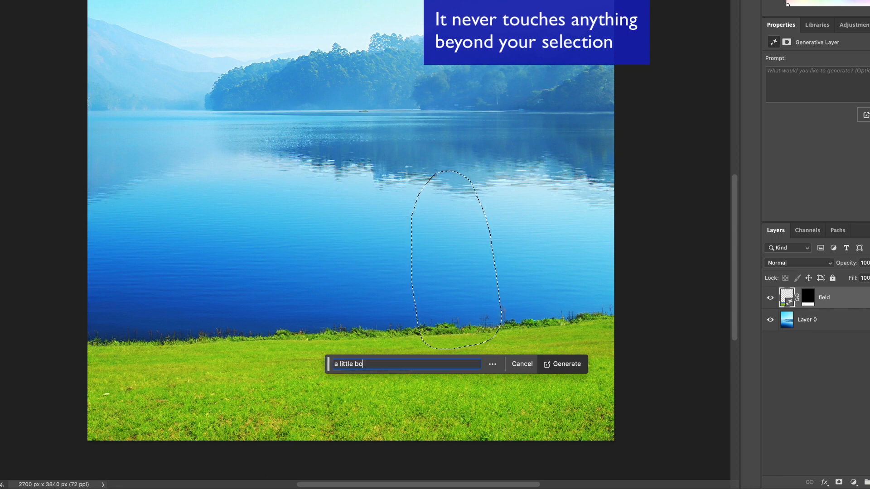
{"action": "left_click", "coordinate": [567, 364]}
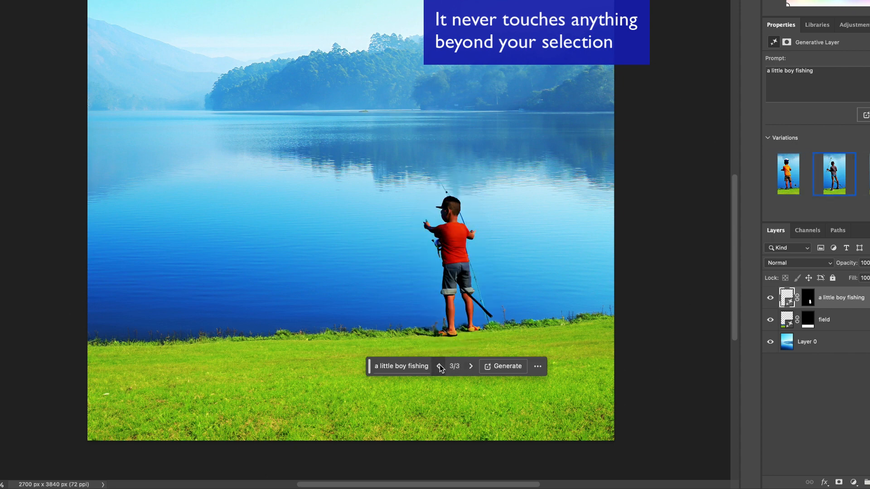
{"action": "left_click", "coordinate": [441, 367]}
{"action": "type", "text": " wit"}
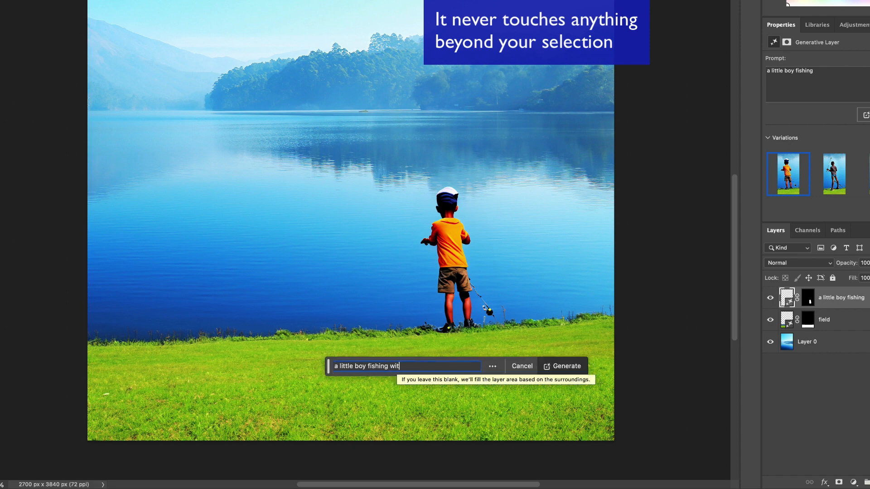
Regenerate the boy with the prompt revised to include a blue shirt
{"action": "left_click", "coordinate": [563, 366]}
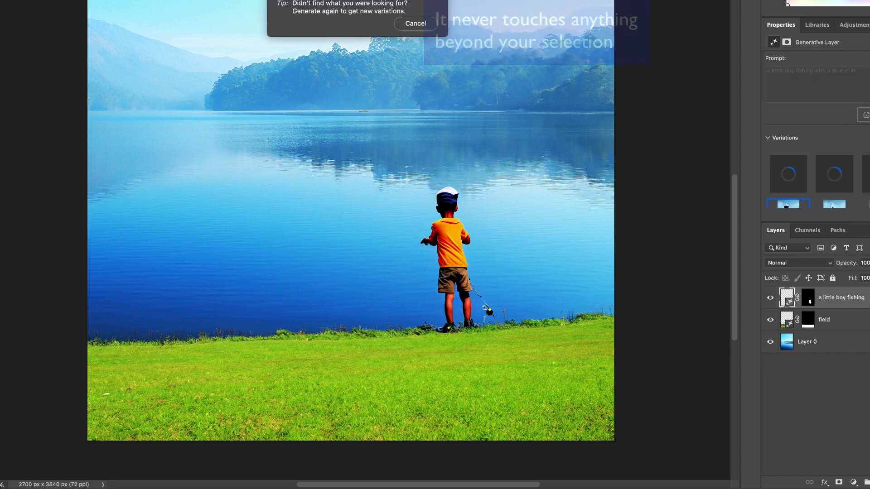
{"action": "left_click", "coordinate": [834, 174]}
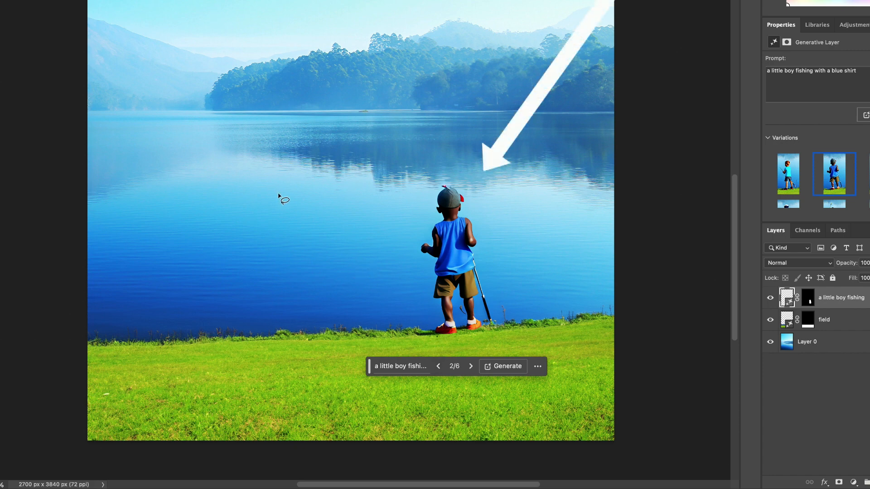
{"action": "mouse_move", "coordinate": [456, 210]}
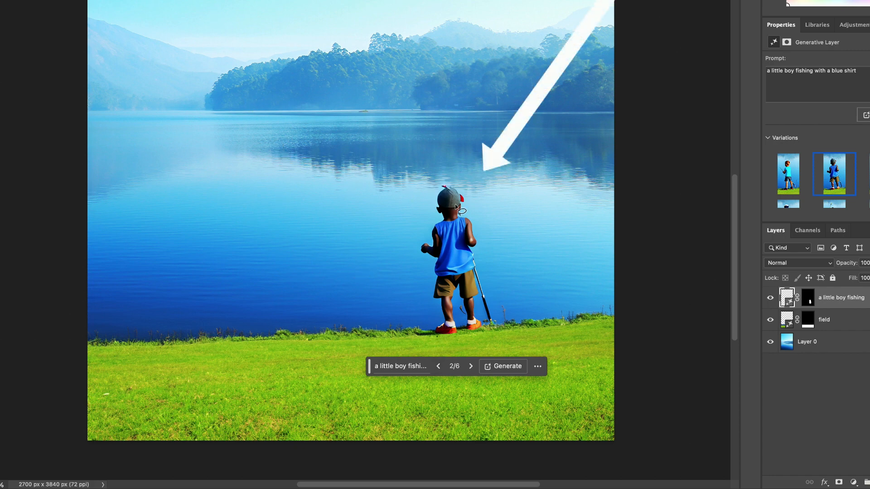
{"action": "mouse_move", "coordinate": [408, 198]}
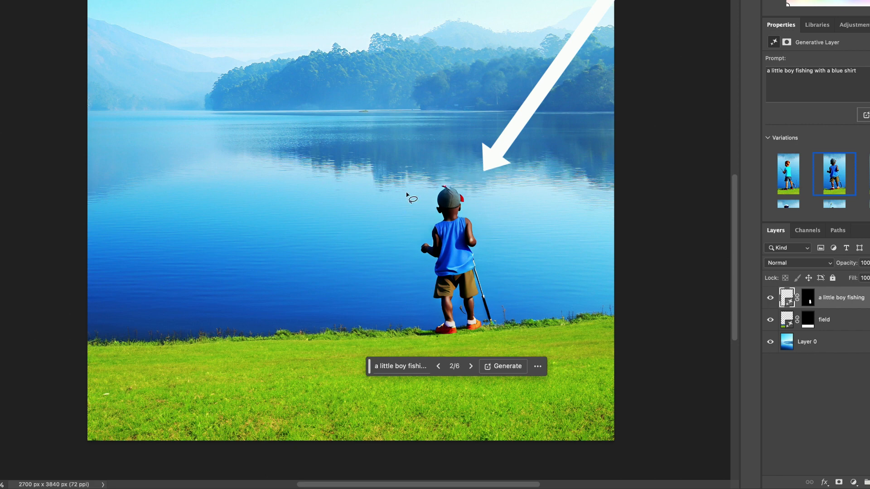
{"action": "mouse_move", "coordinate": [364, 97]}
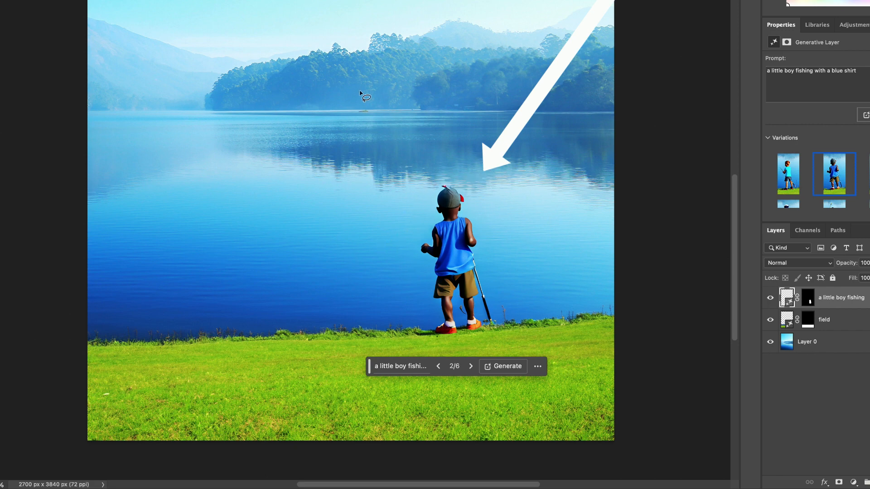
{"action": "mouse_move", "coordinate": [307, 115]}
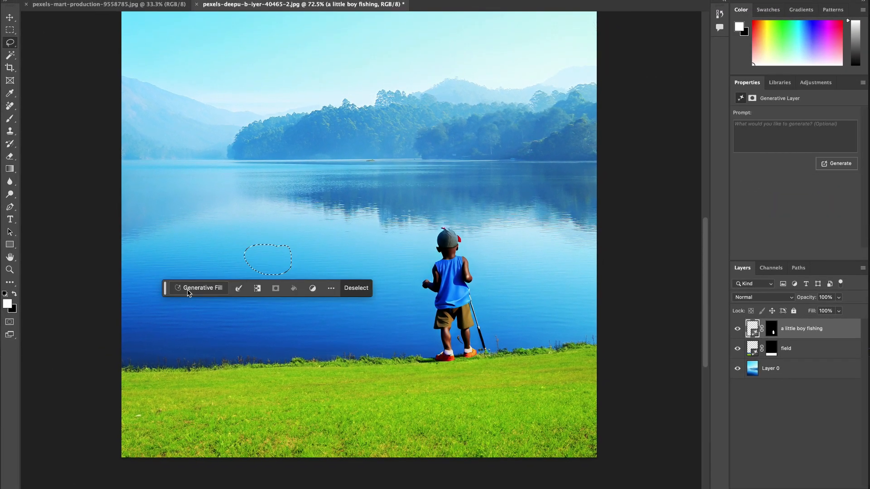
Run Generative Fill on the small water selection with the prompt 'duck'
{"action": "left_click", "coordinate": [202, 288]}
{"action": "type", "text": "a "}
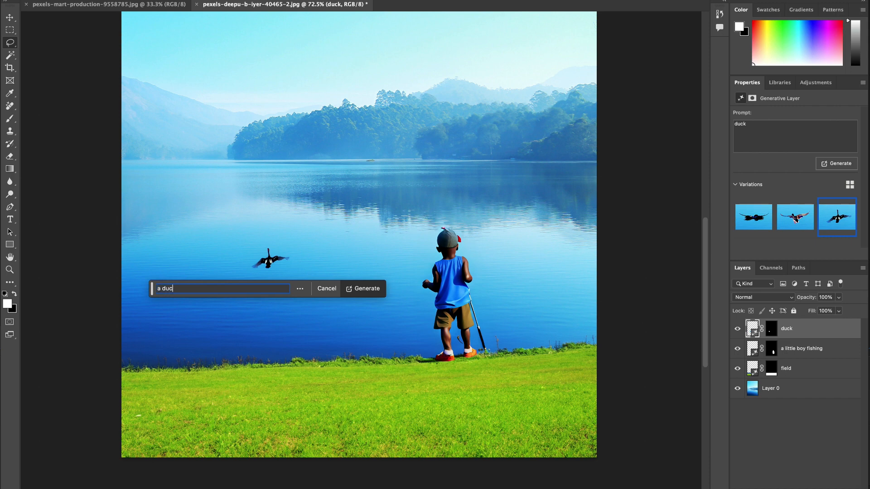
{"action": "type", "text": "duck swimming"}
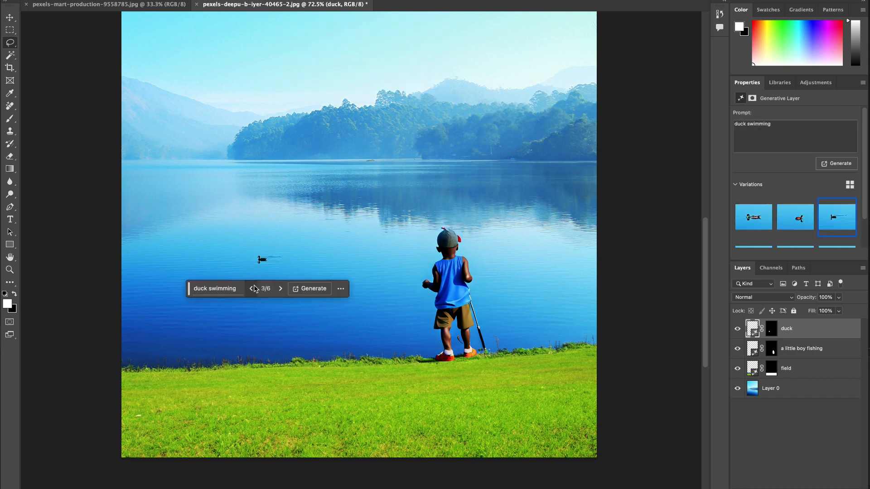
{"action": "mouse_move", "coordinate": [167, 295]}
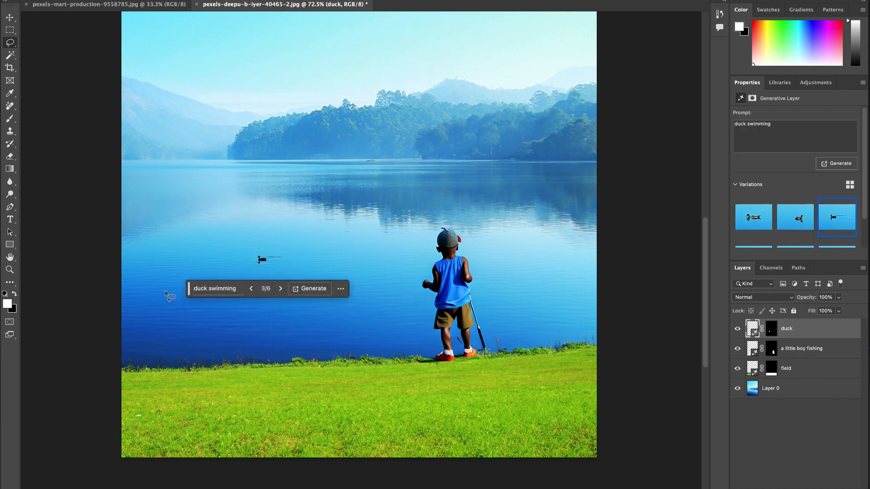
Fill the lower-left water with a swimming duck, showing variation 3
{"action": "left_click_drag", "start_coordinate": [155, 289], "coordinate": [156, 289]}
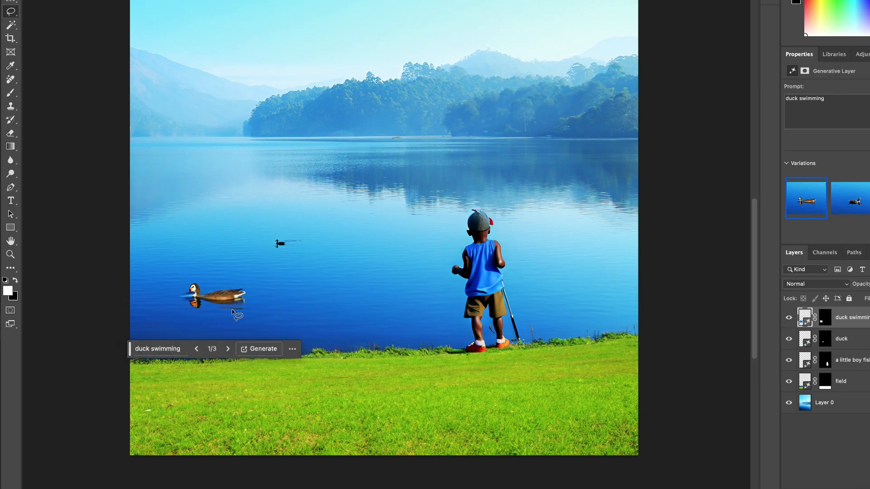
{"action": "left_click", "coordinate": [227, 349]}
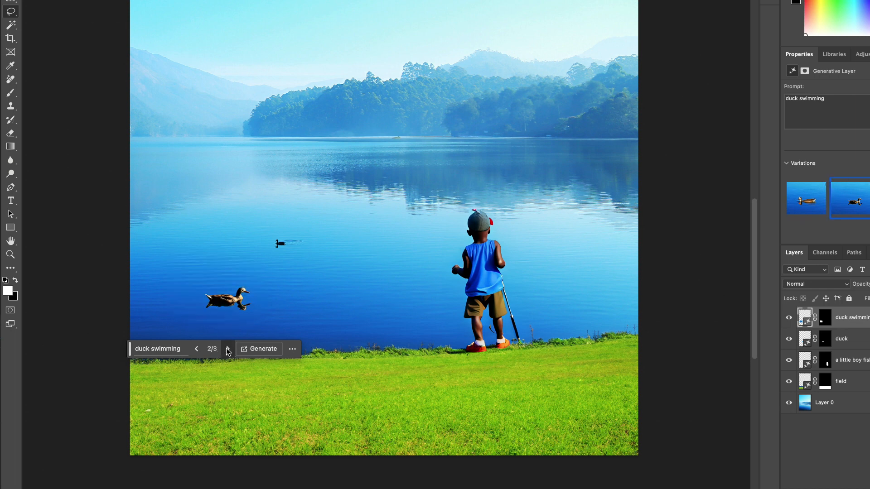
{"action": "left_click", "coordinate": [228, 349]}
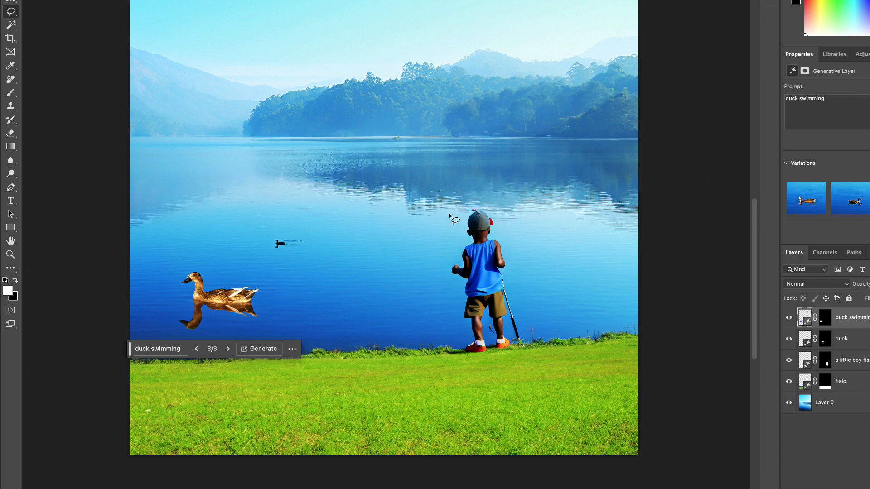
{"action": "mouse_move", "coordinate": [219, 328]}
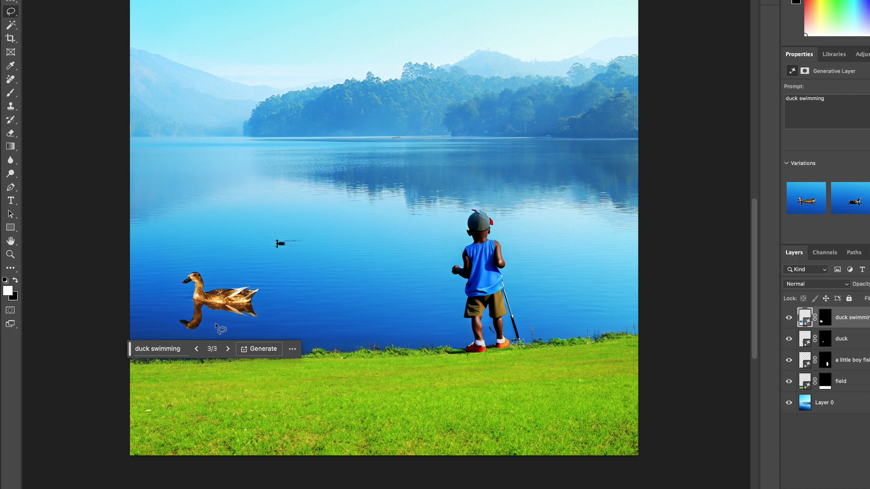
{"action": "mouse_move", "coordinate": [199, 334]}
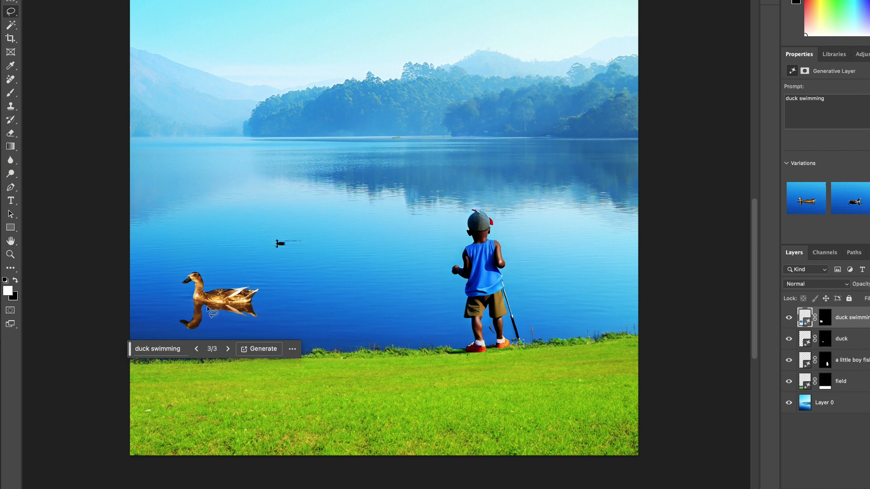
{"action": "mouse_move", "coordinate": [327, 251]}
{"action": "type", "text": "flyer birds"}
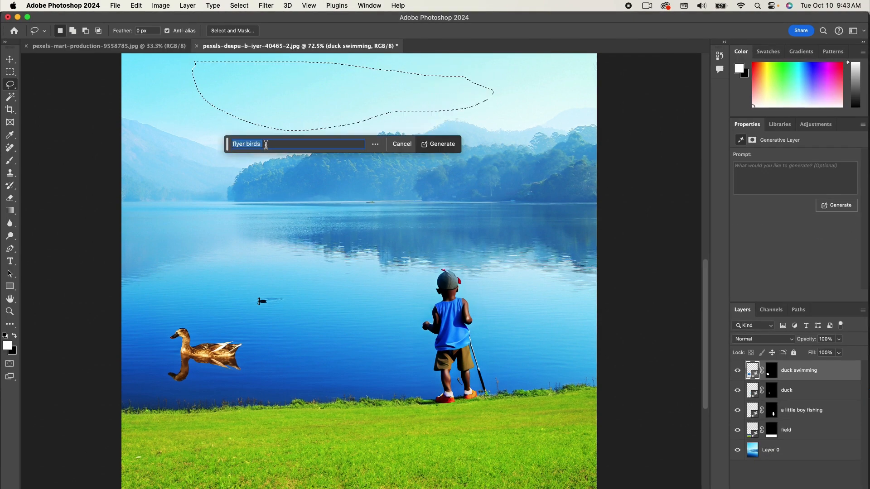
Generate 'flying birds in the sky' in the sky selection
{"action": "type", "text": "flying birds in"}
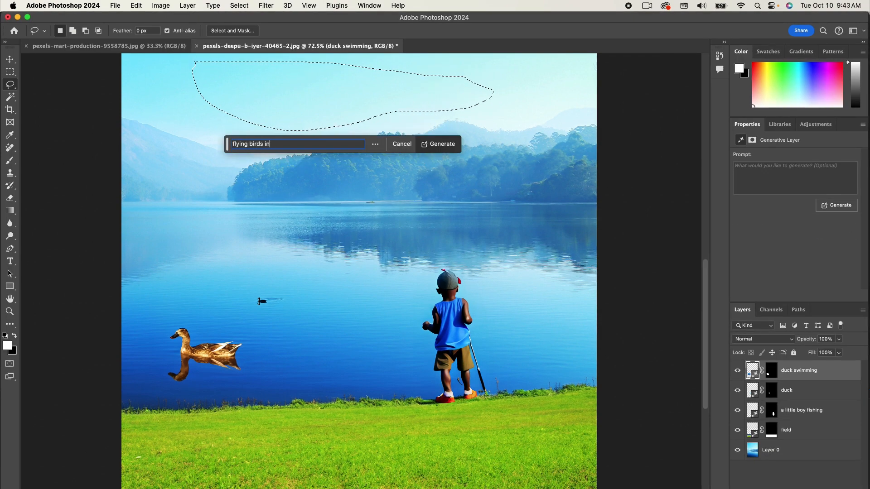
{"action": "left_click", "coordinate": [438, 144]}
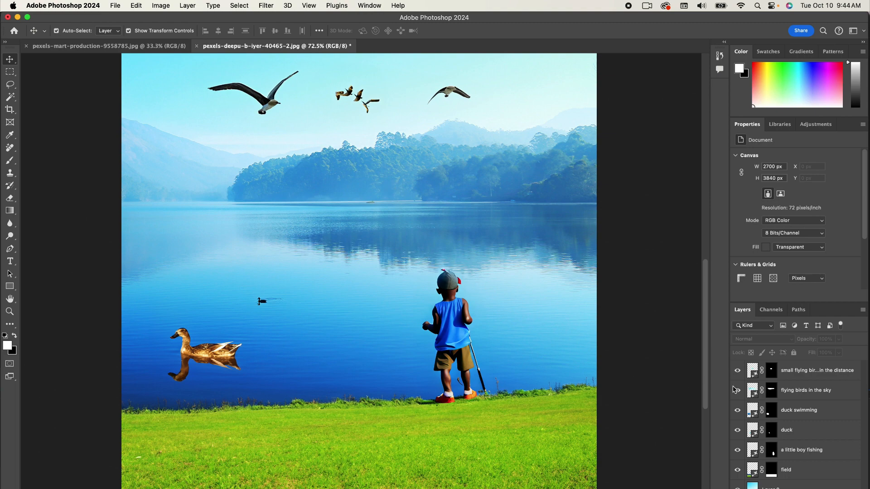
Select the 'small flying birds in the distance' layer and hide it
{"action": "left_click", "coordinate": [10, 85]}
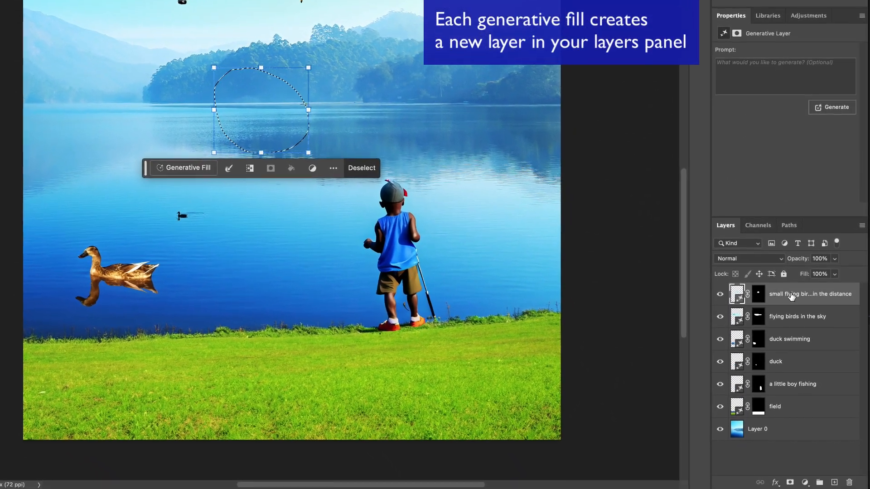
{"action": "left_click", "coordinate": [719, 294]}
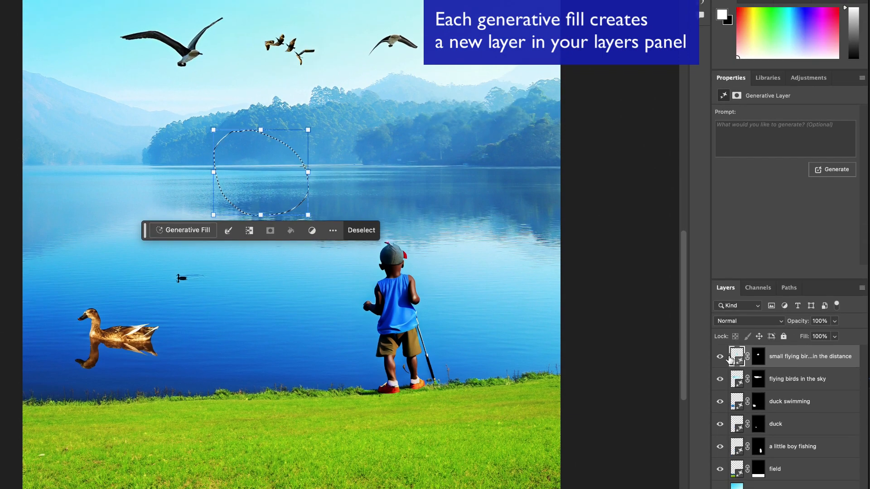
{"action": "left_click", "coordinate": [720, 356]}
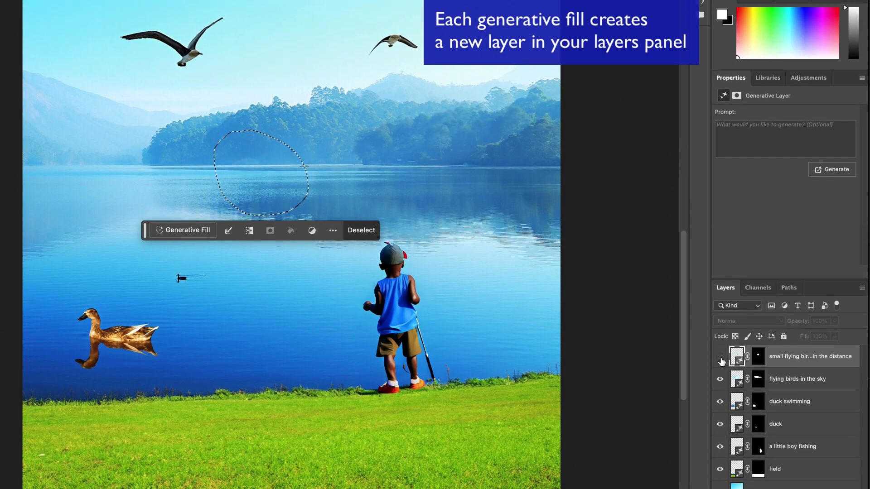